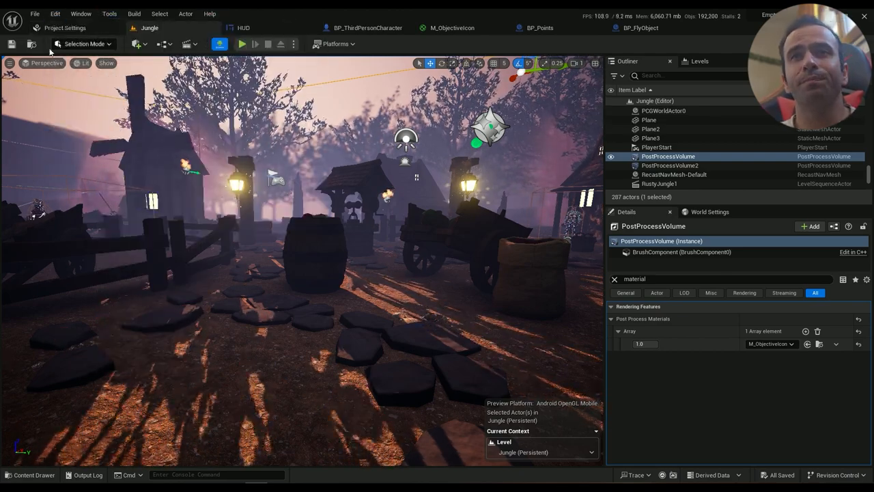
Show the Android platform page of Project Settings with its APK packaging options
click(66, 27)
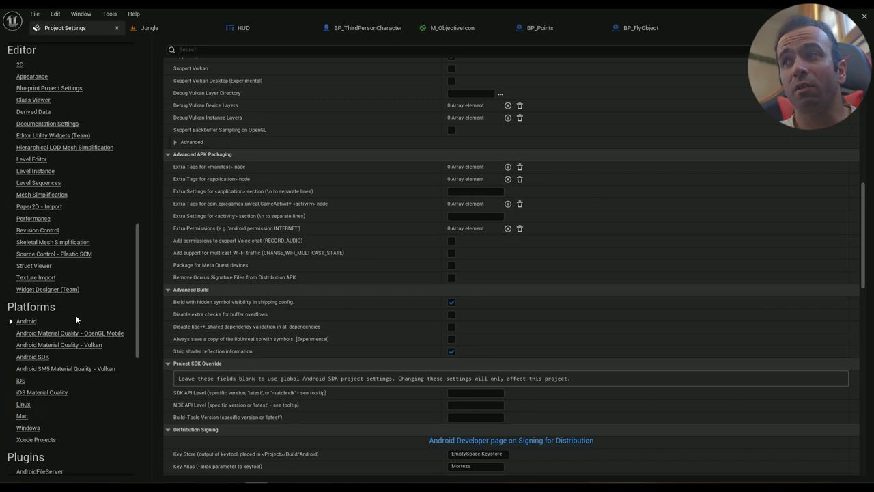
click(26, 321)
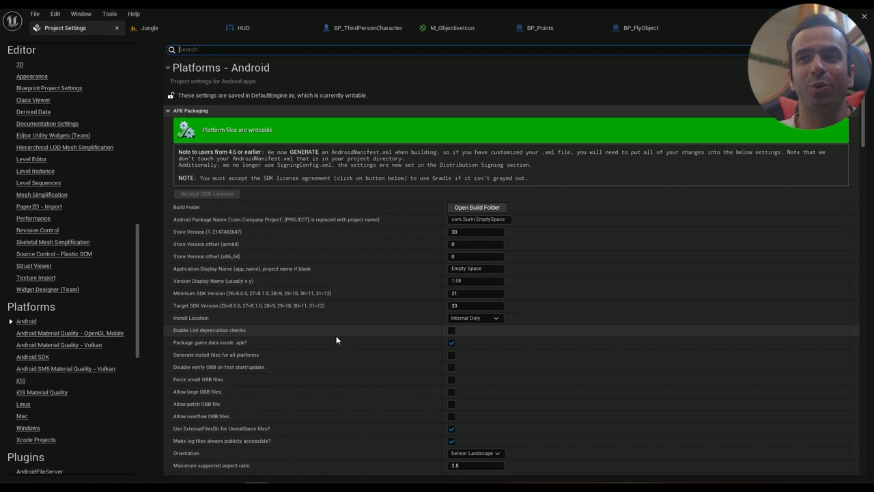
mouse_move(198, 235)
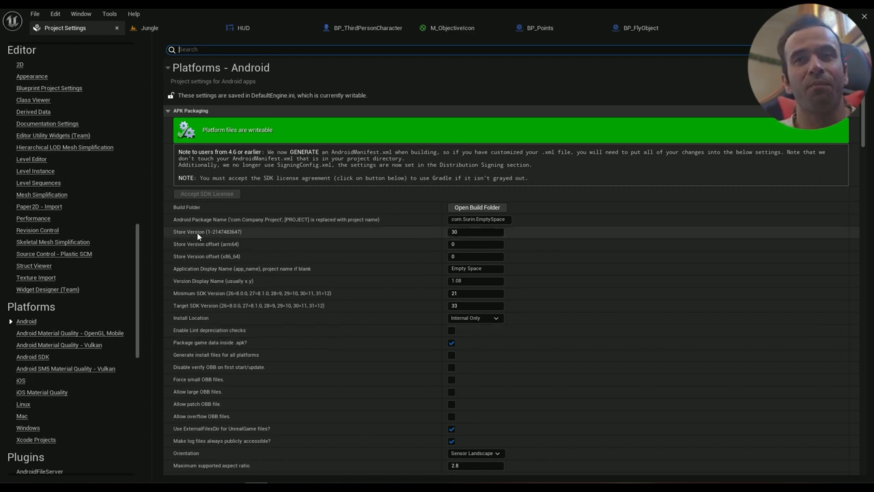
mouse_move(336, 234)
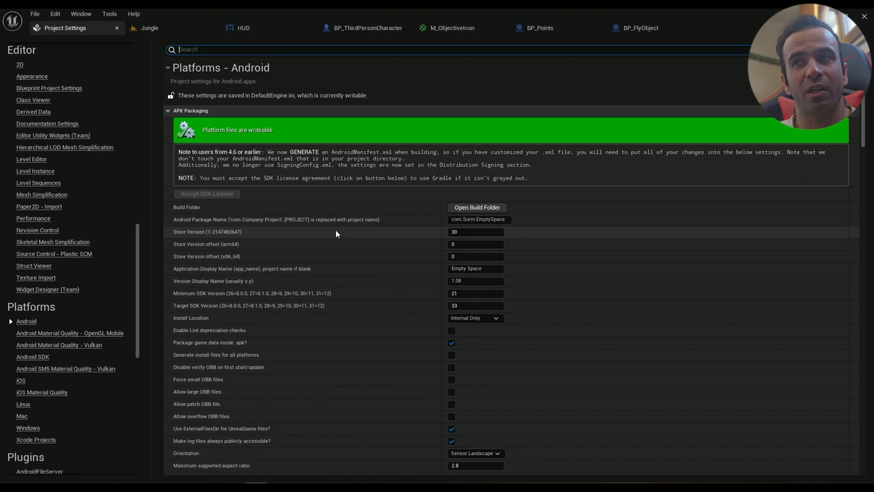
mouse_move(104, 470)
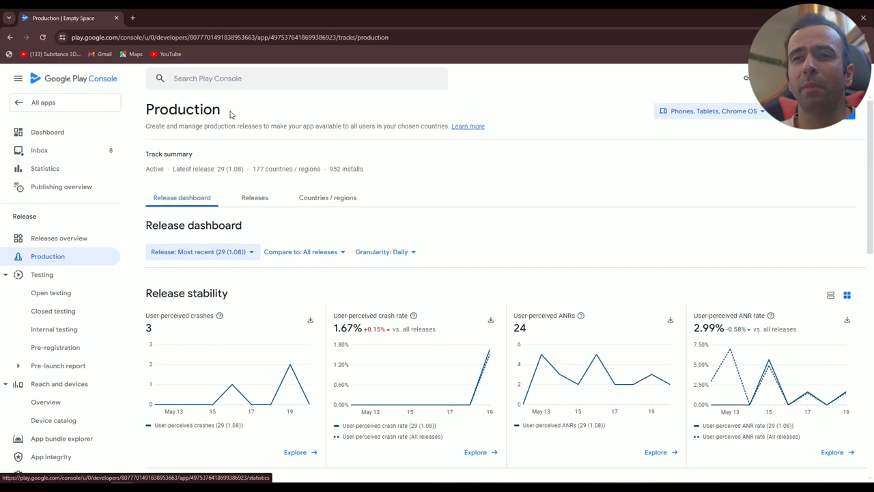
mouse_move(208, 257)
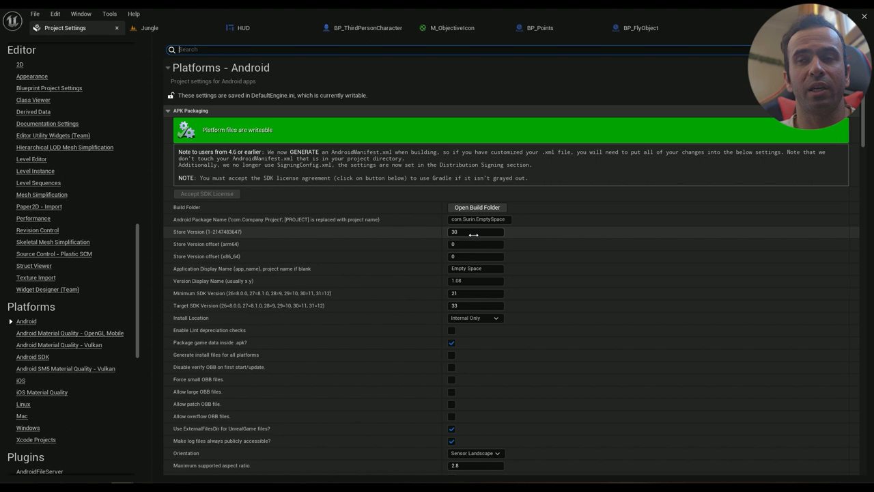
mouse_move(216, 218)
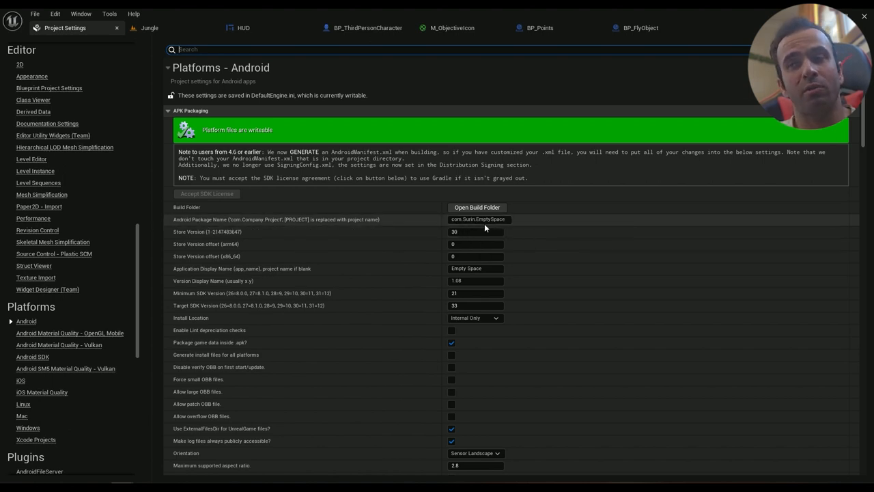
mouse_move(486, 227)
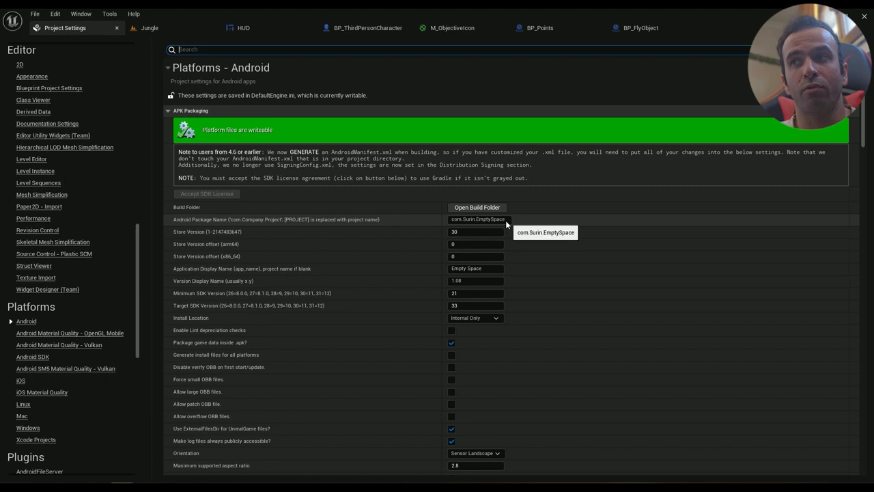
Inspect the Android package name field alongside store version 30
click(476, 219)
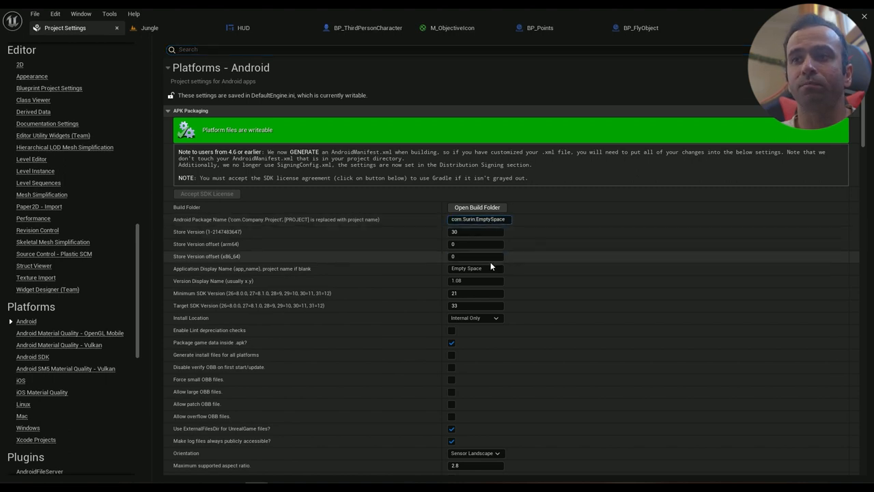
mouse_move(207, 275)
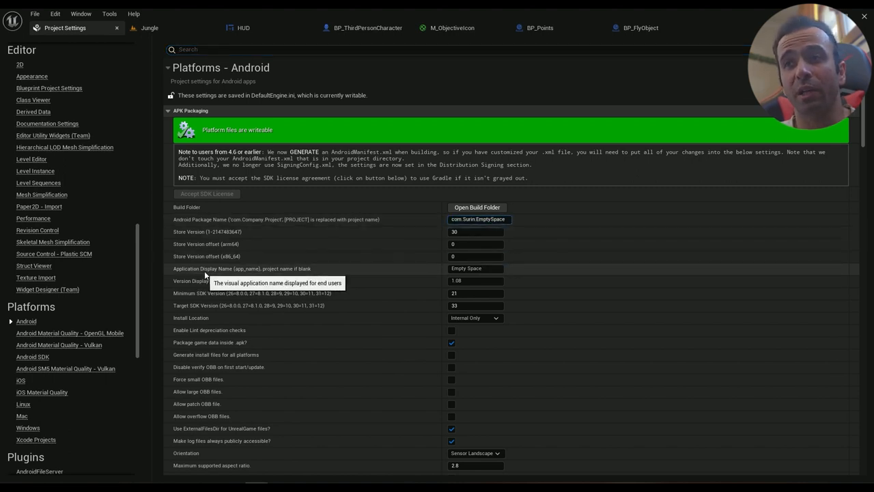
mouse_move(188, 287)
text(1.09)
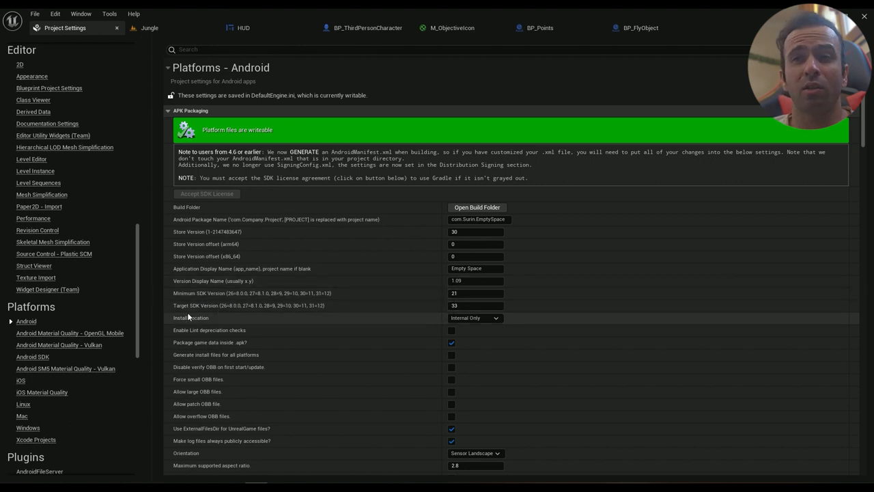
mouse_move(467, 306)
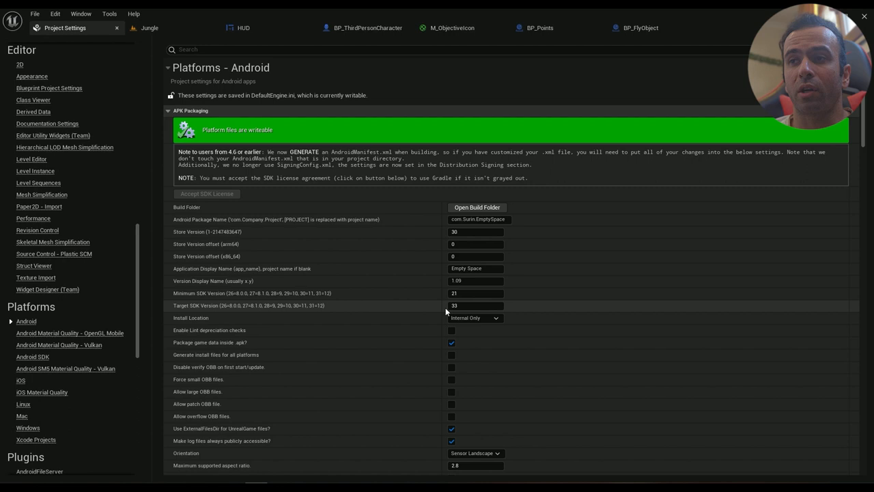
mouse_move(478, 327)
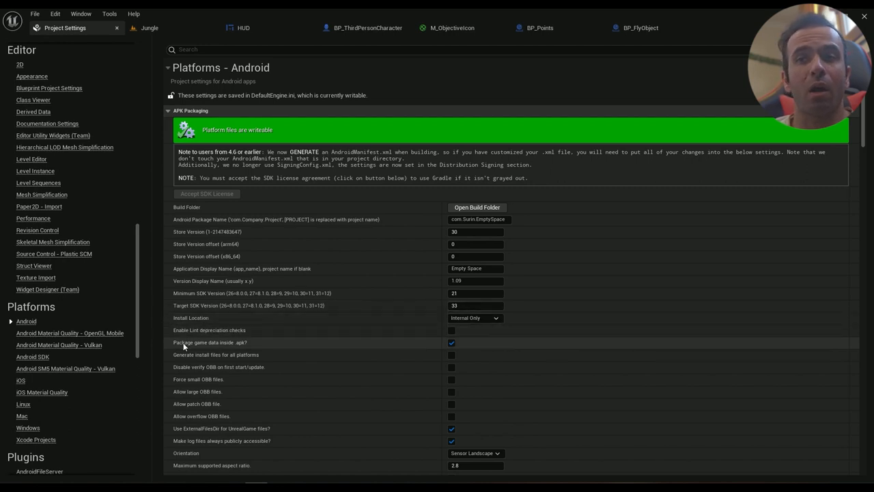
mouse_move(235, 350)
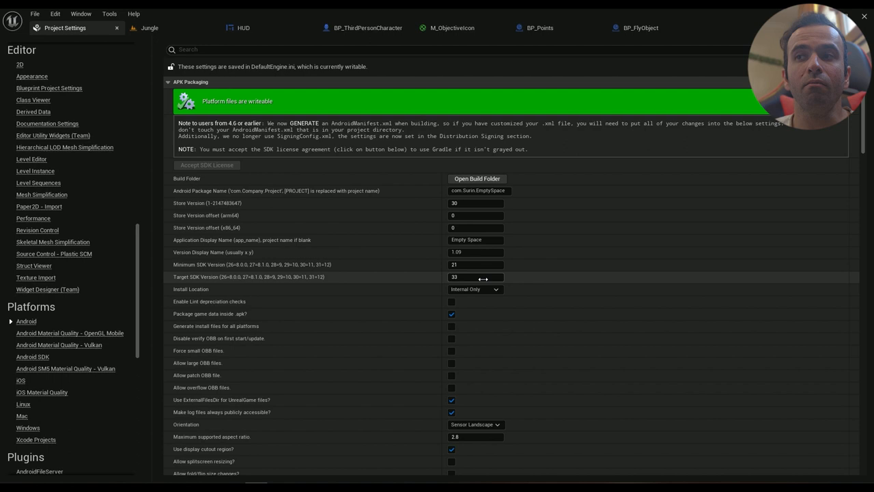
mouse_move(230, 317)
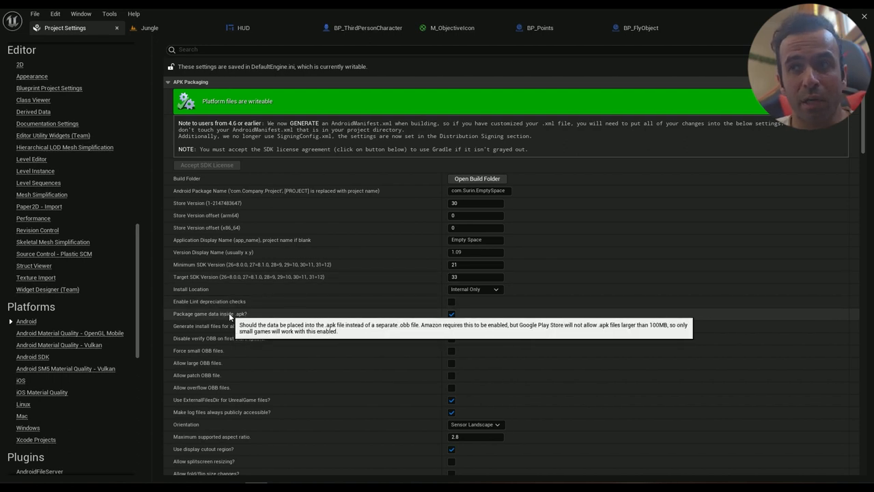
mouse_move(218, 325)
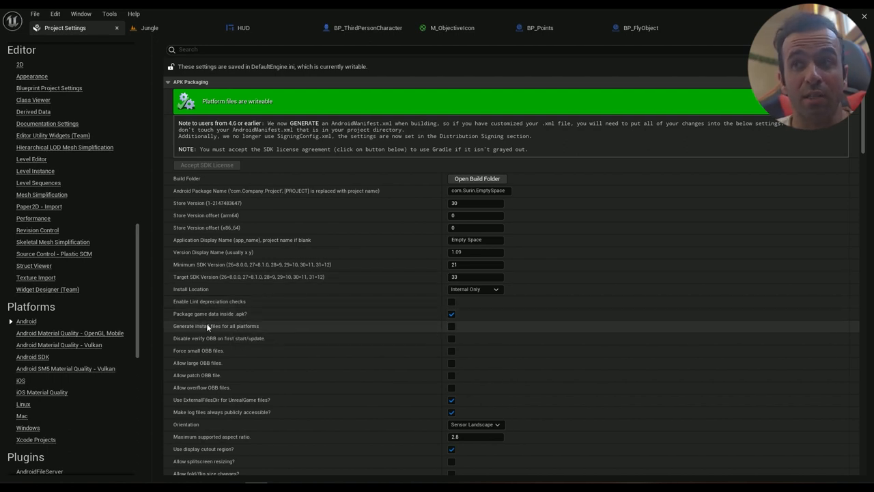
click(450, 313)
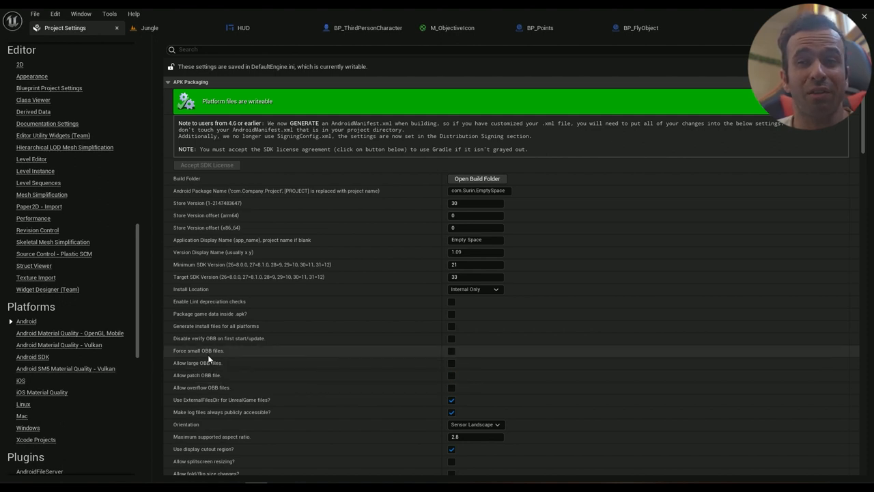
mouse_move(199, 382)
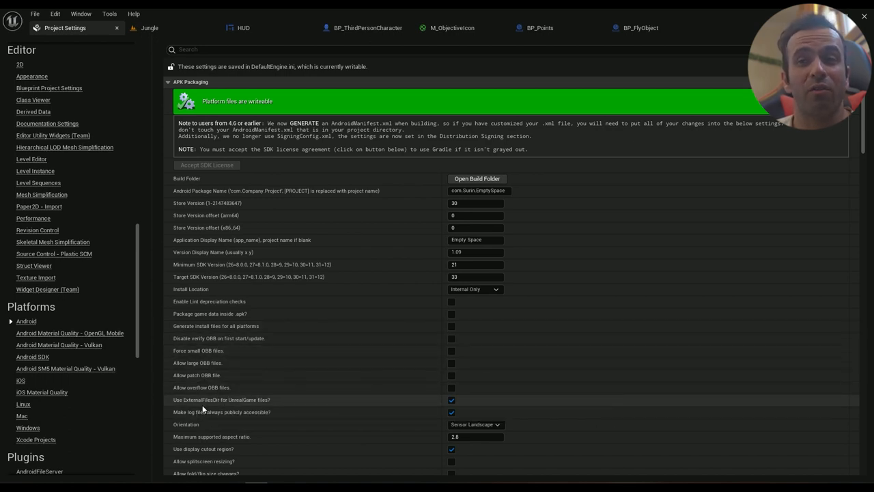
mouse_move(249, 409)
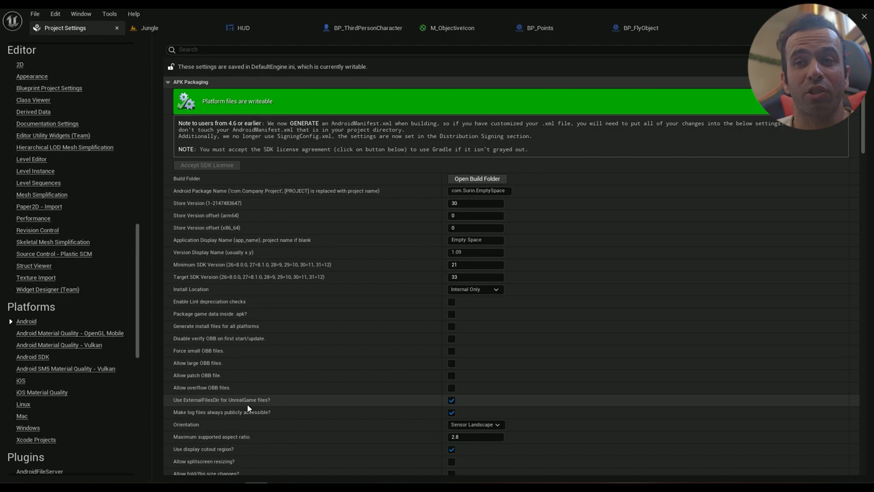
mouse_move(235, 409)
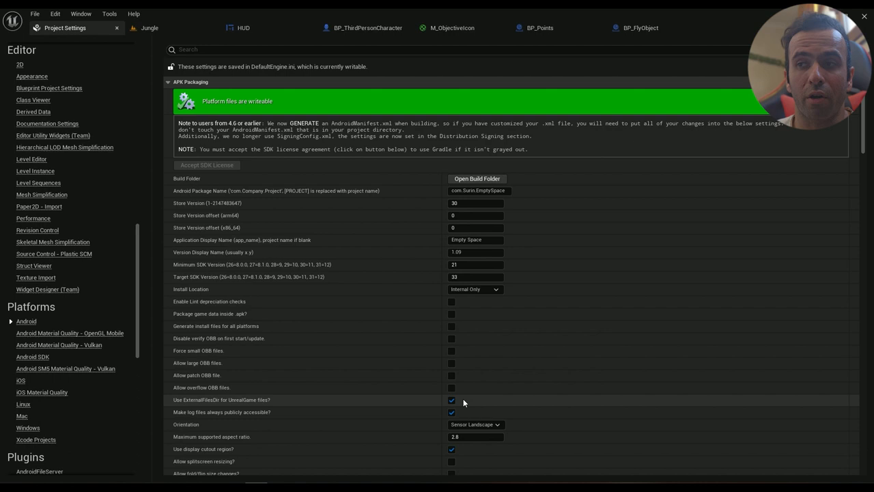
scroll(down, 3)
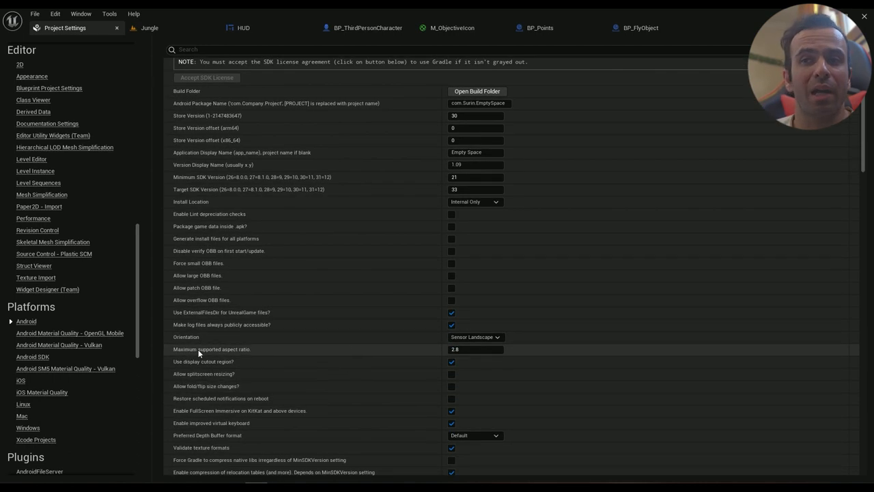
mouse_move(490, 361)
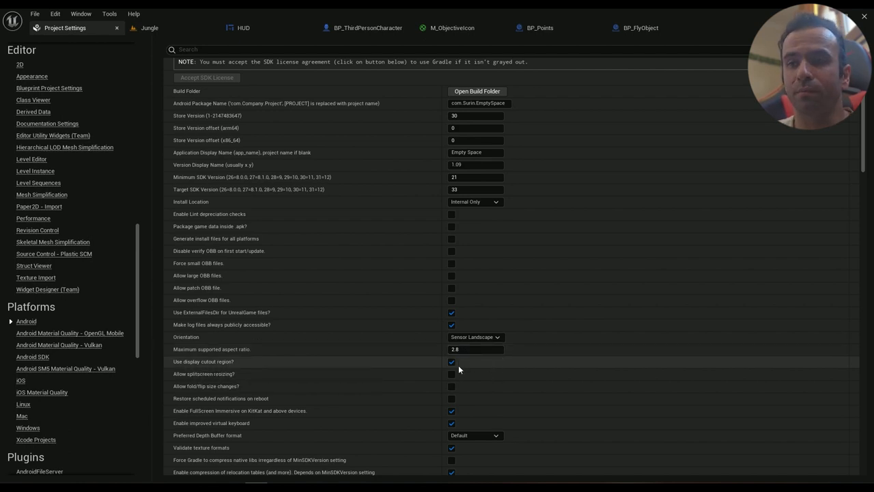
scroll(down, 3)
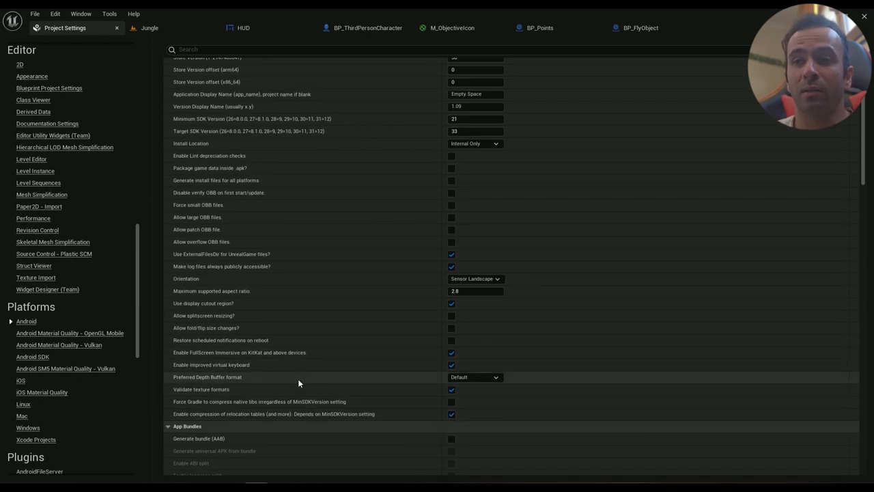
scroll(down, 3)
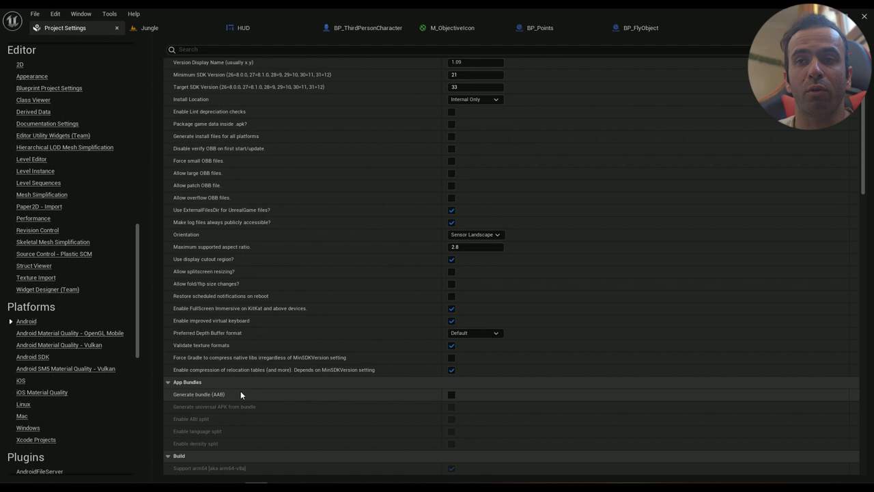
scroll(down, 3)
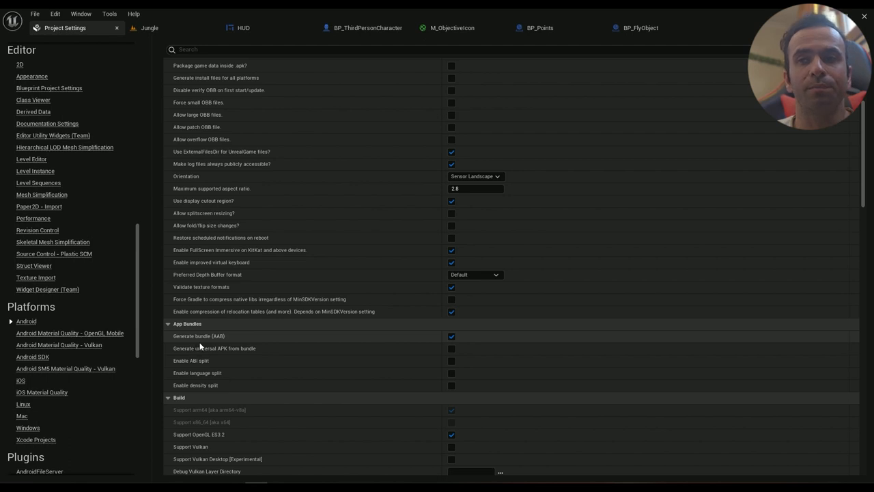
click(452, 336)
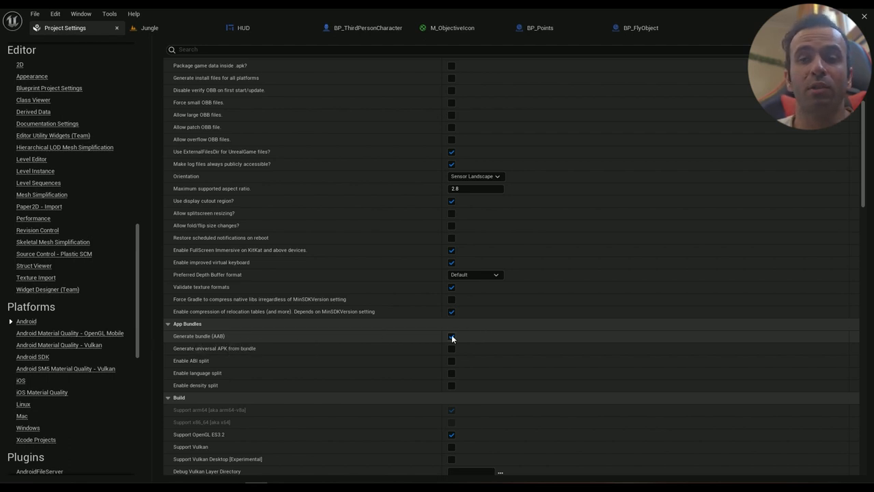
click(451, 336)
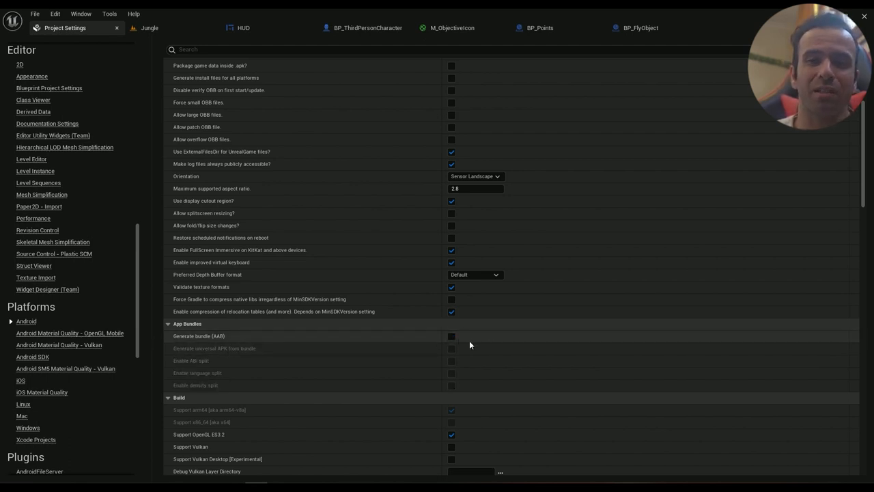
click(452, 336)
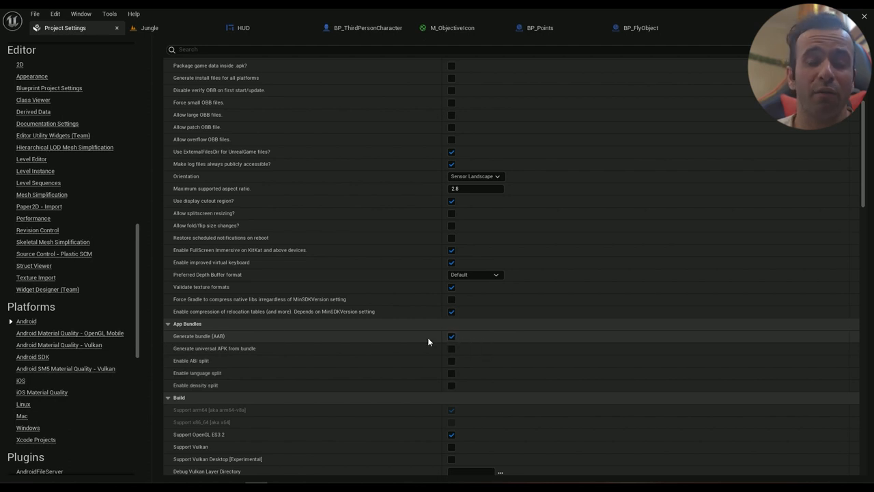
click(452, 336)
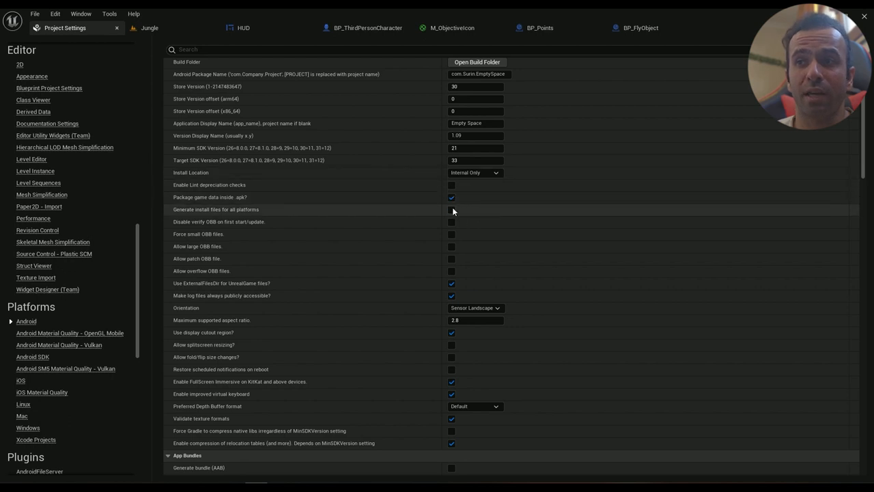
scroll(down, 3)
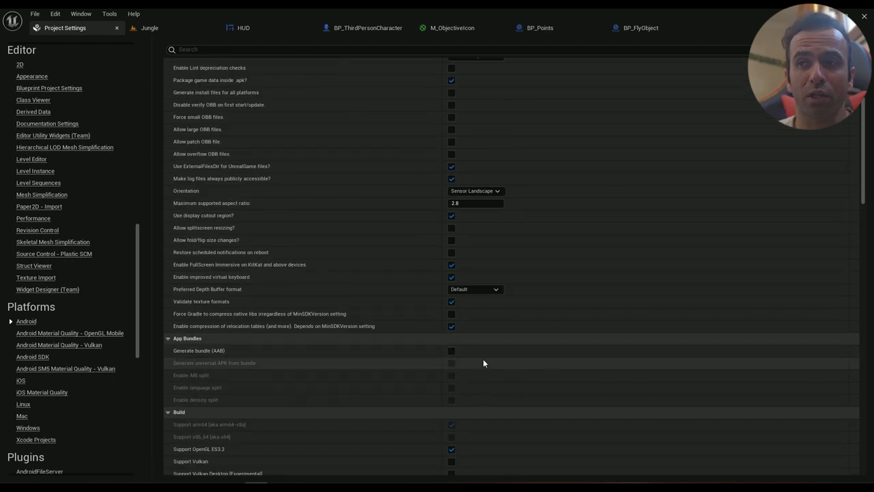
scroll(up, 3)
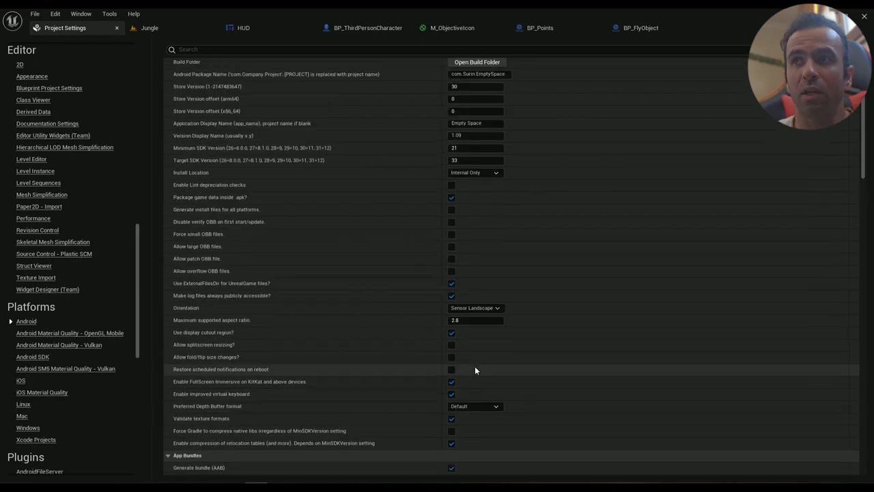
scroll(down, 3)
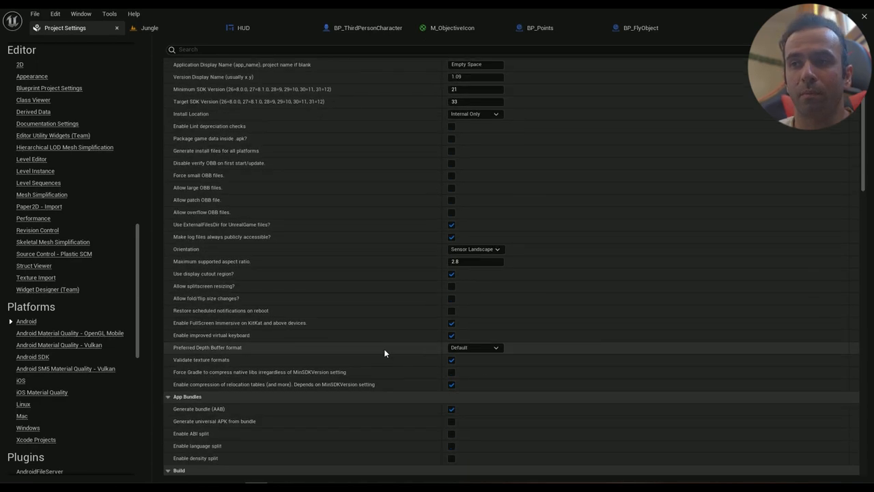
scroll(down, 3)
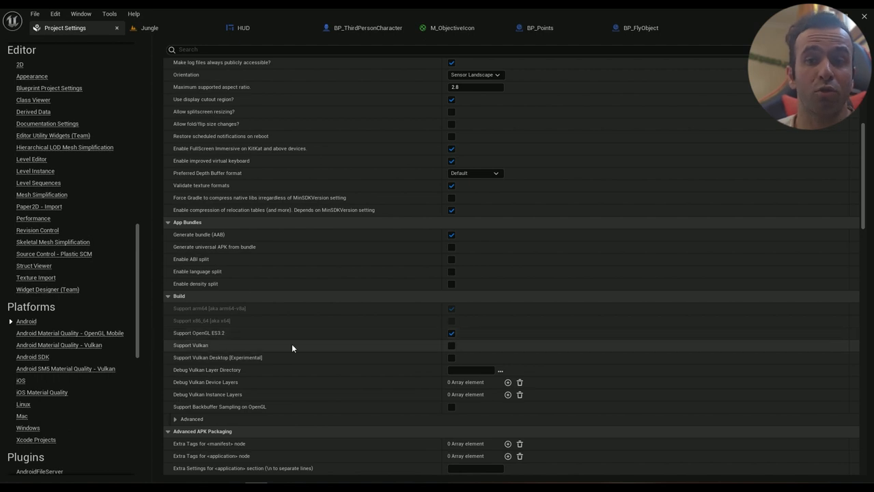
mouse_move(216, 350)
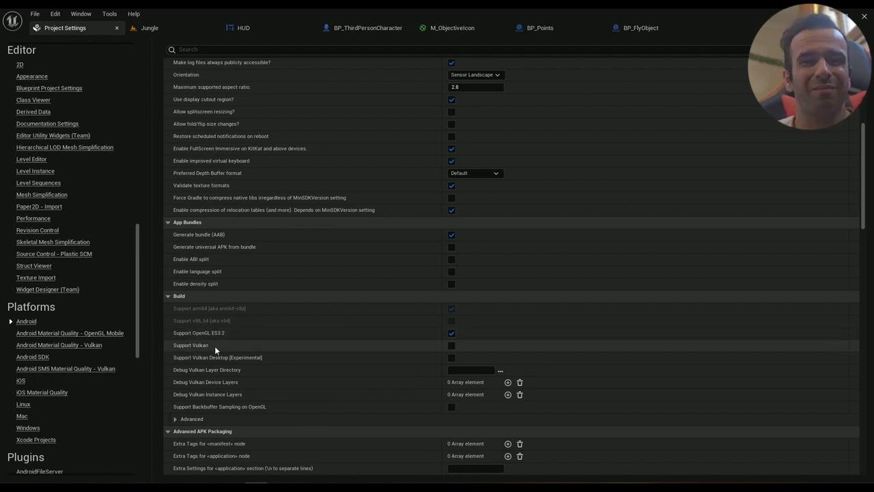
mouse_move(180, 351)
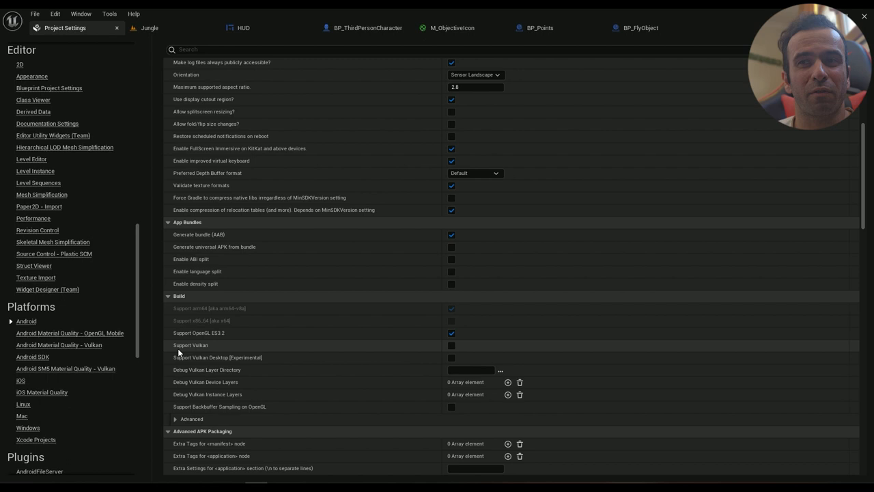
mouse_move(213, 358)
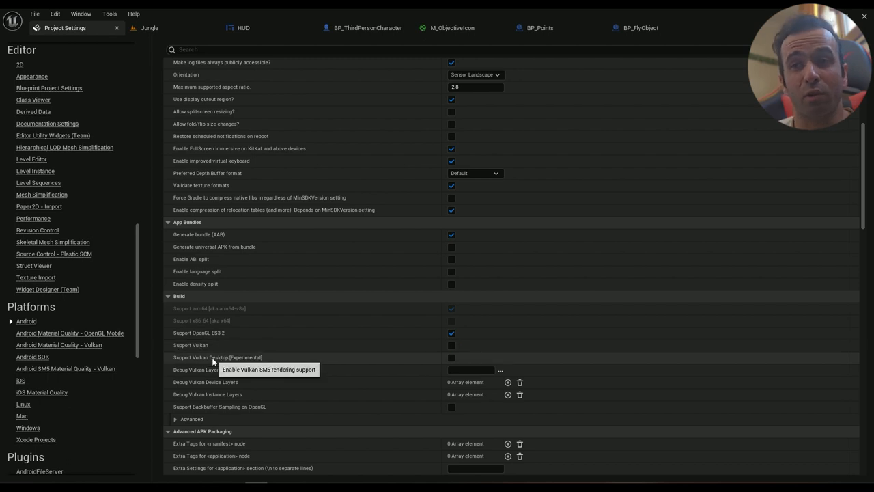
scroll(down, 3)
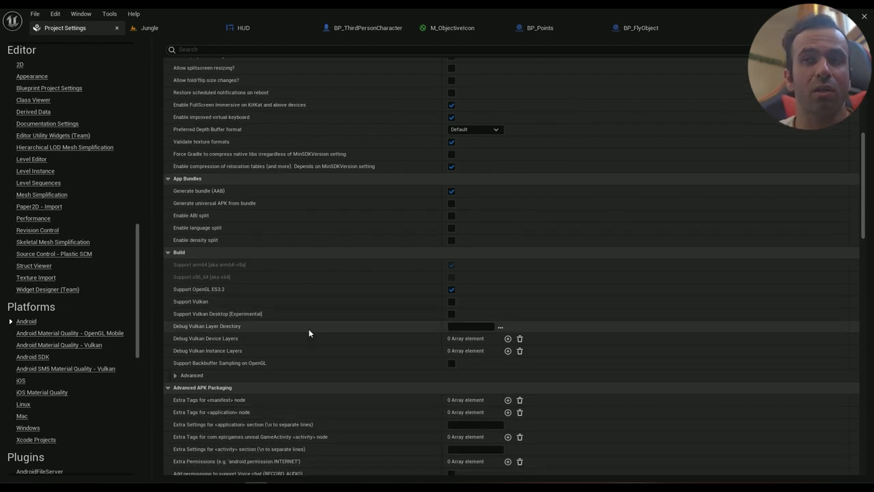
mouse_move(198, 288)
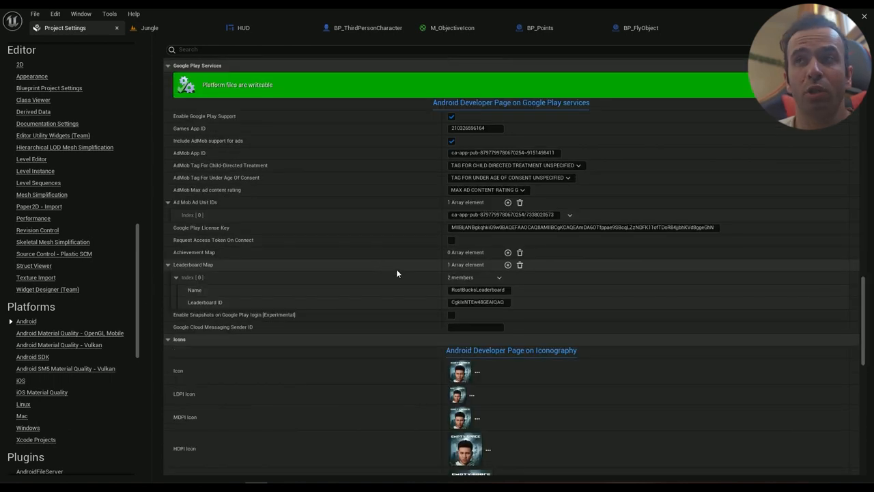
mouse_move(381, 190)
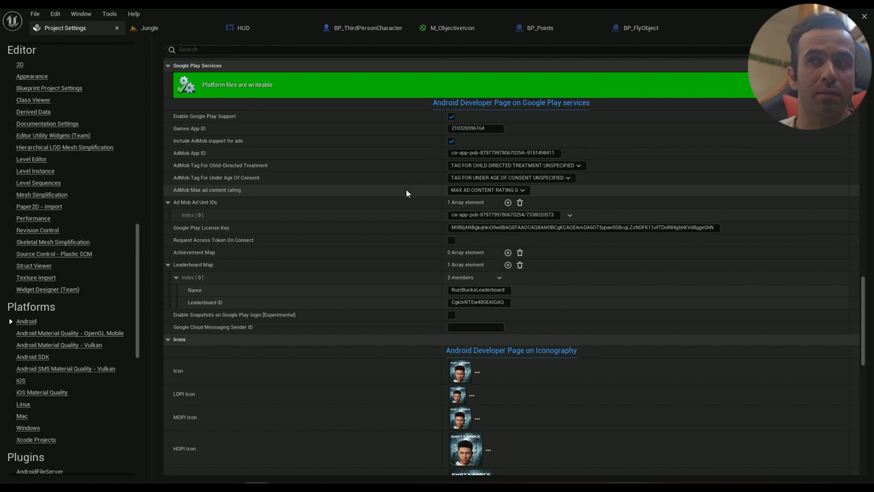
mouse_move(416, 177)
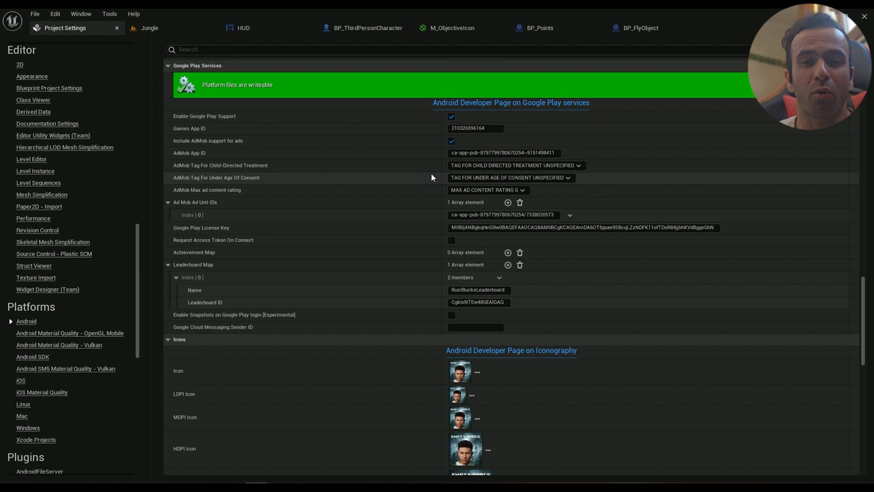
mouse_move(251, 235)
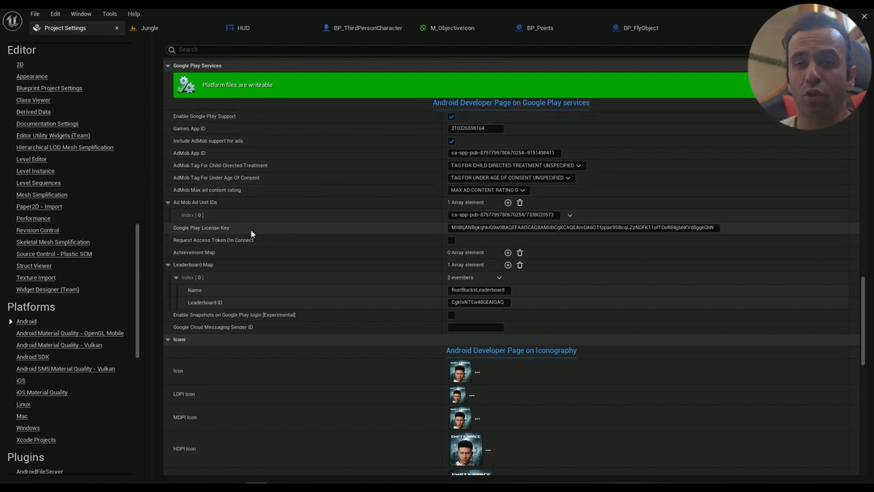
mouse_move(318, 240)
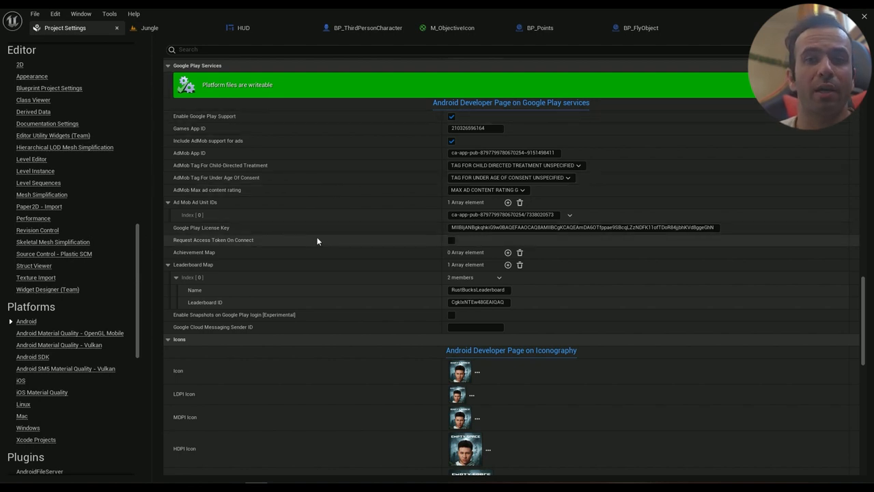
mouse_move(347, 249)
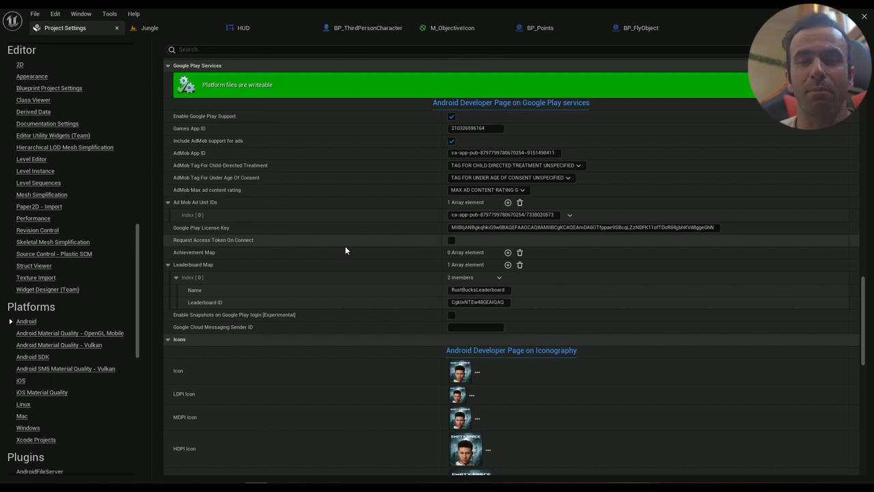
mouse_move(390, 232)
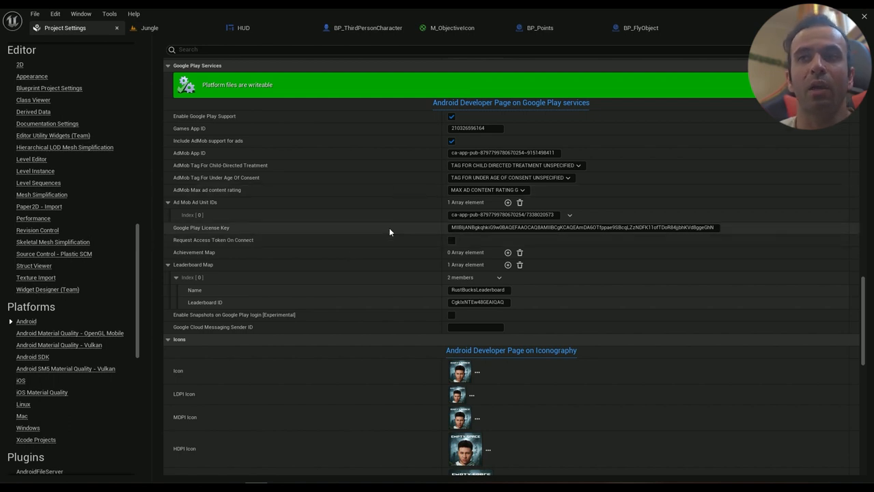
mouse_move(233, 226)
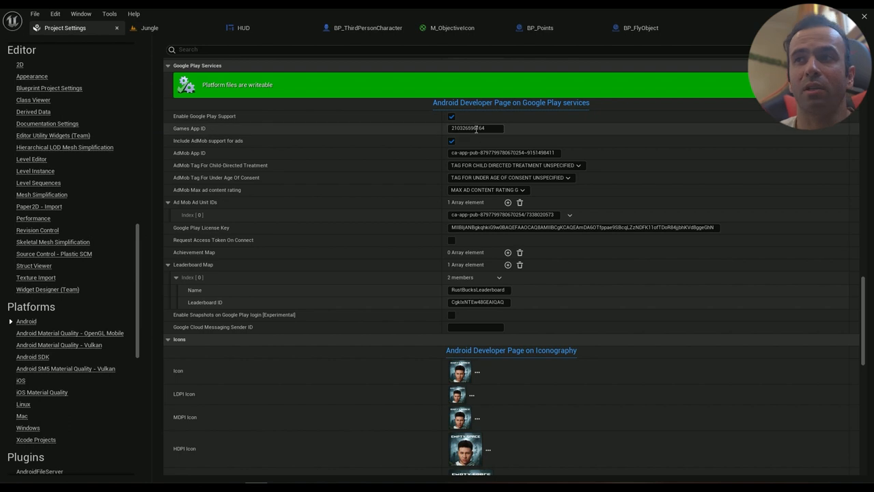
scroll(down, 3)
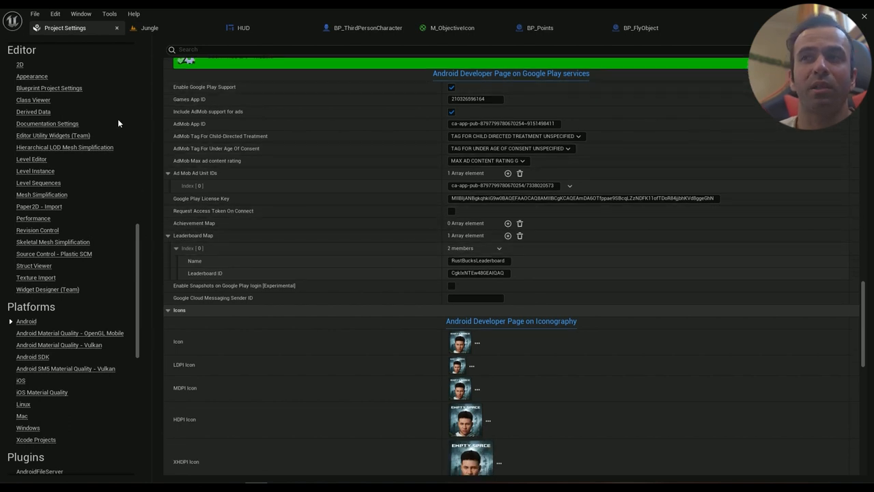
scroll(down, 3)
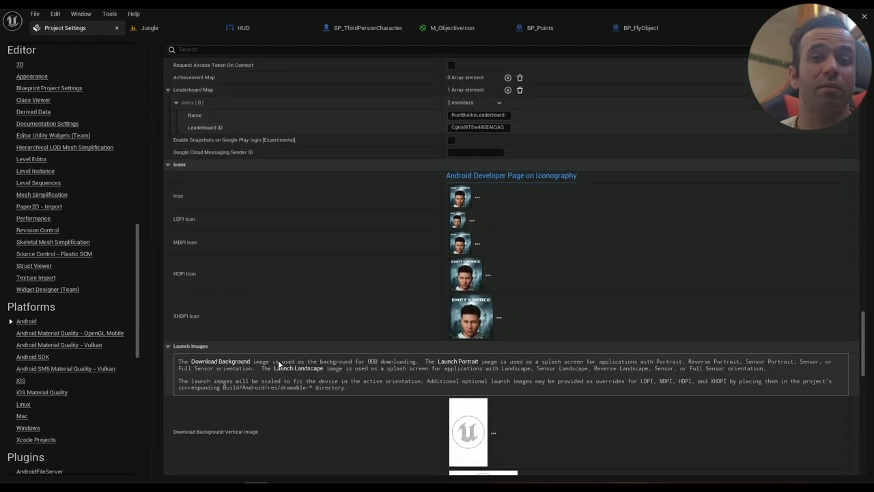
scroll(down, 3)
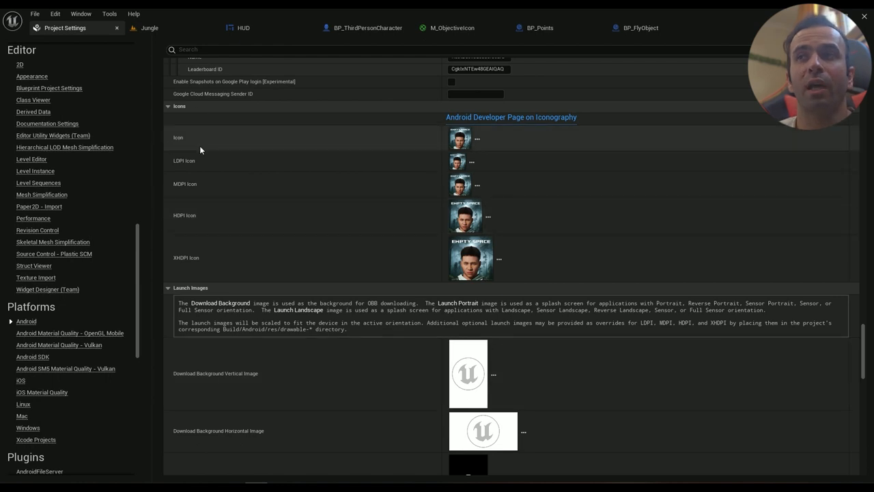
mouse_move(339, 220)
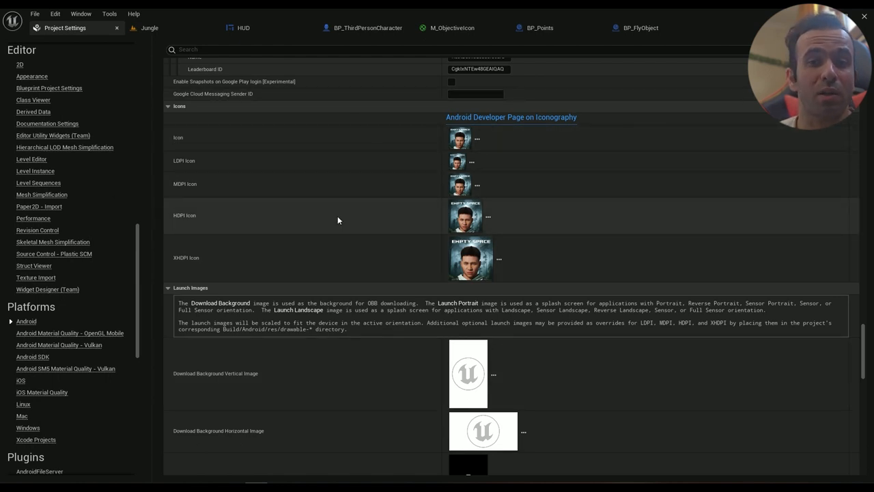
scroll(down, 3)
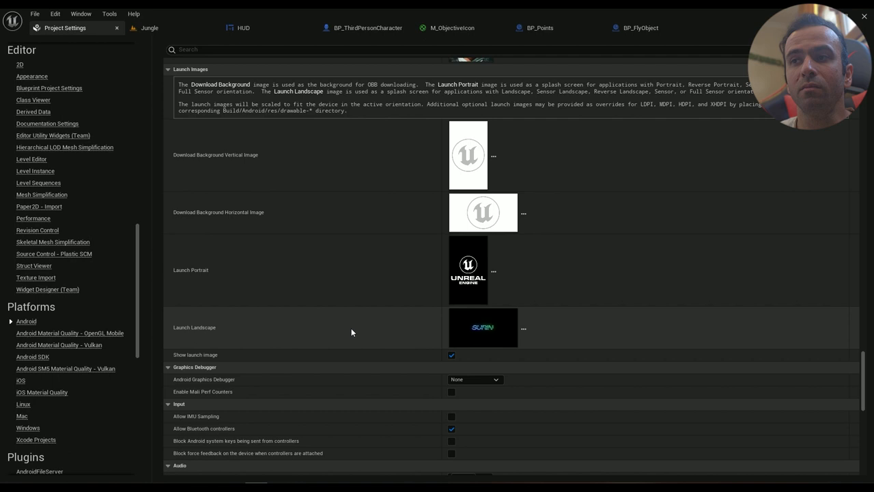
scroll(down, 3)
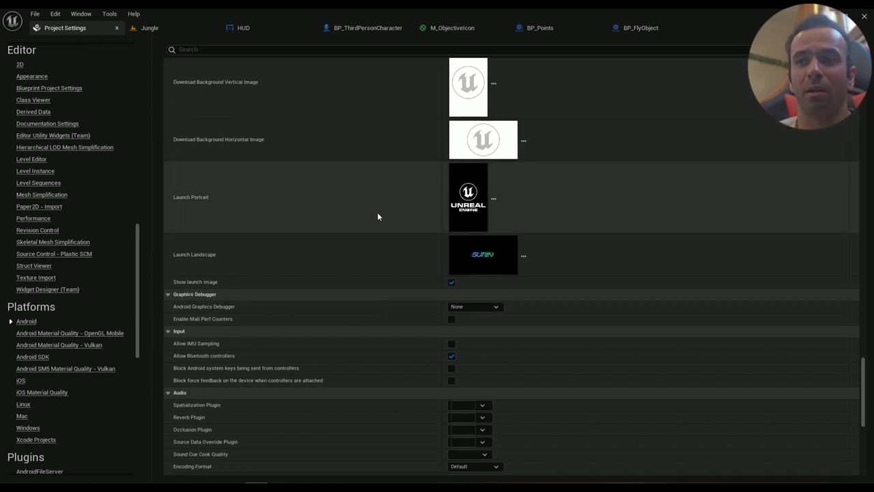
scroll(down, 3)
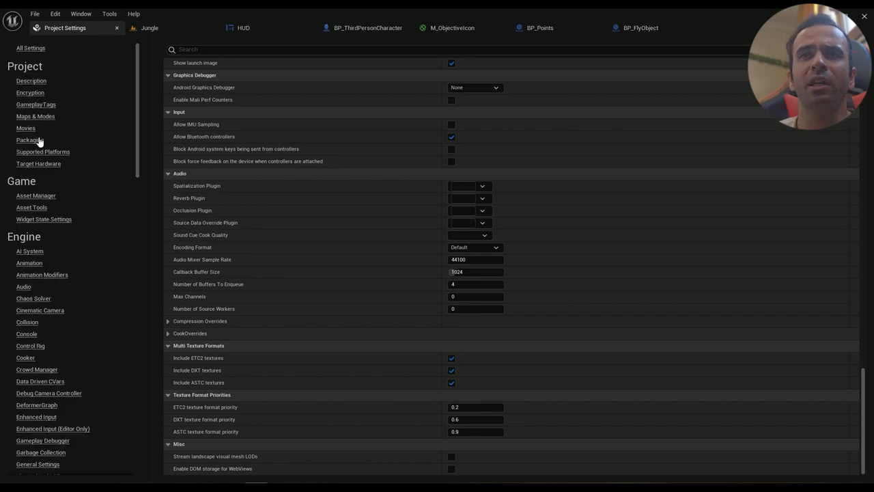
Check the Packaging page uses the Shipping build configuration, then return to the Jungle level
click(30, 140)
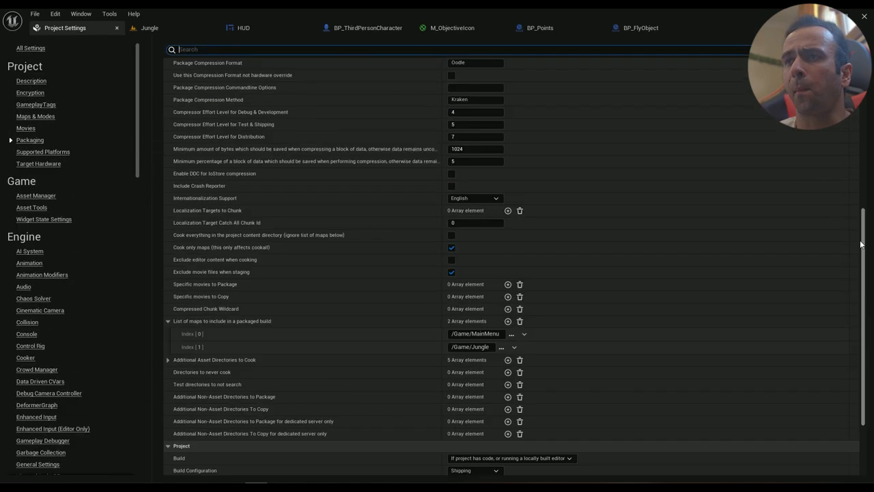
scroll(down, 3)
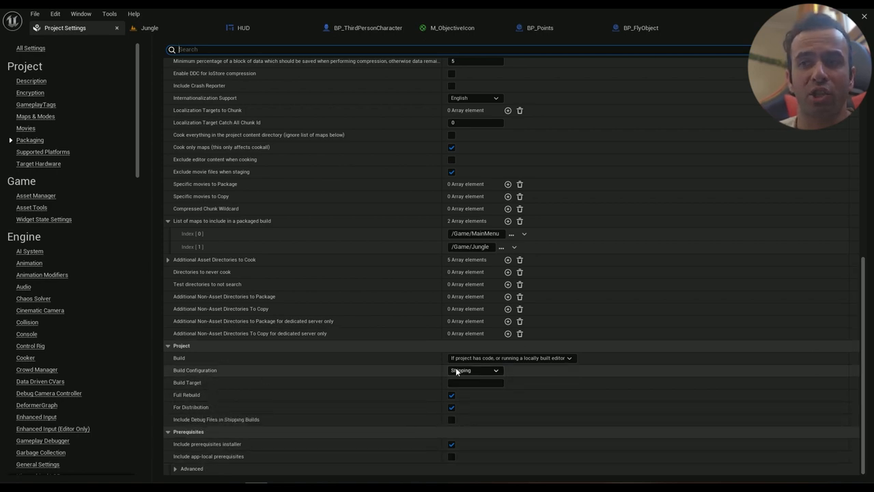
click(451, 398)
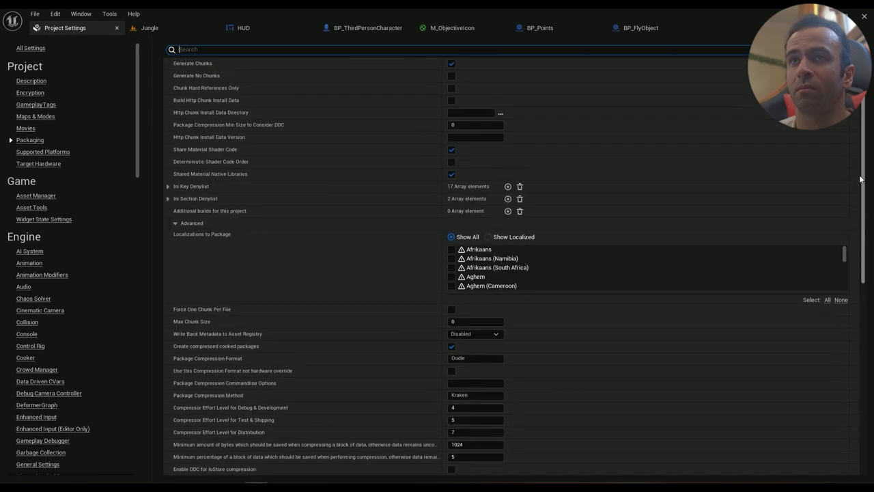
click(153, 27)
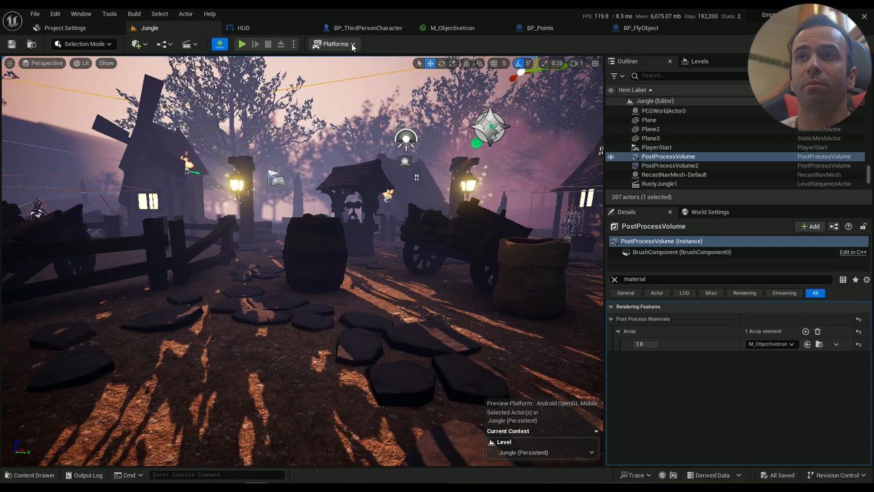
Reach Packaging Settings through the toolbar Platforms dropdown
click(336, 43)
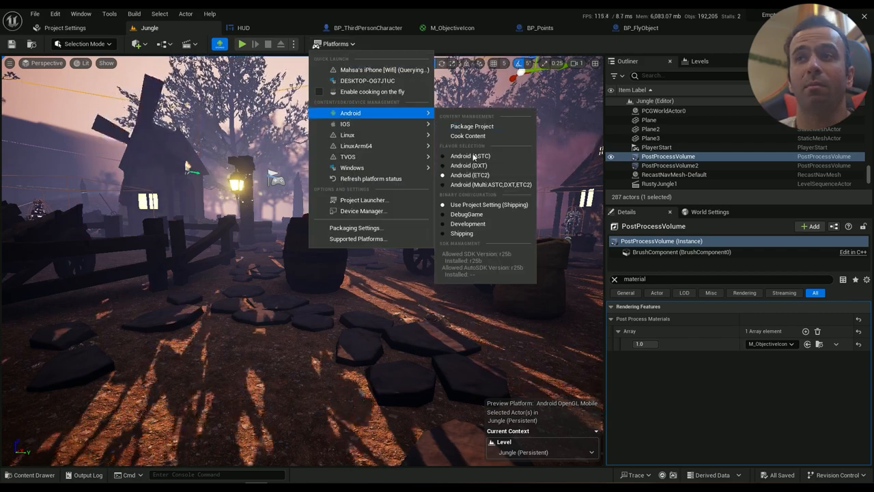
click(470, 174)
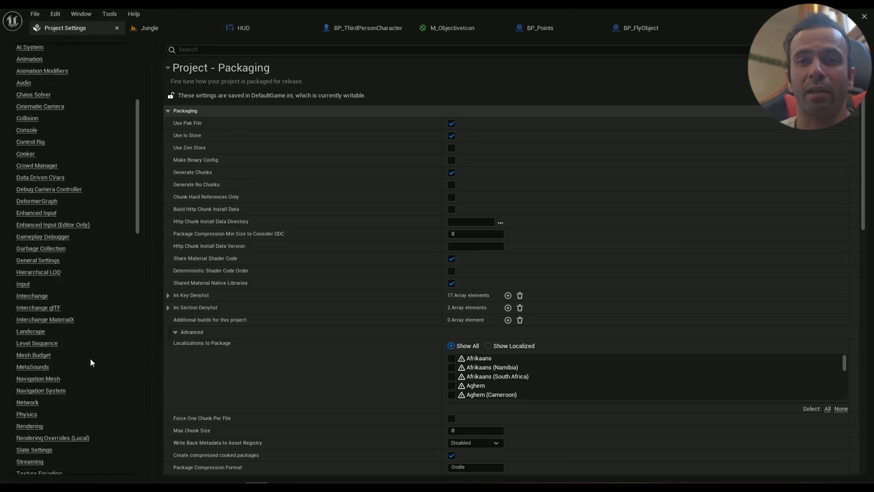
scroll(down, 3)
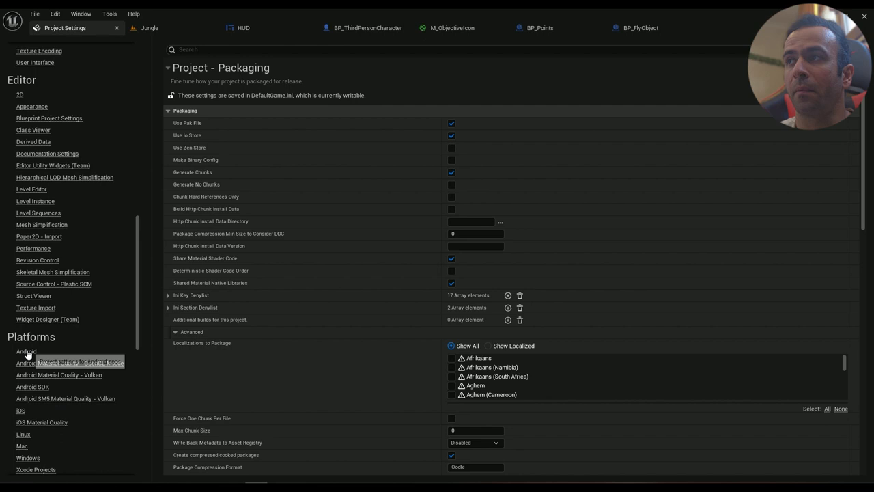
click(24, 353)
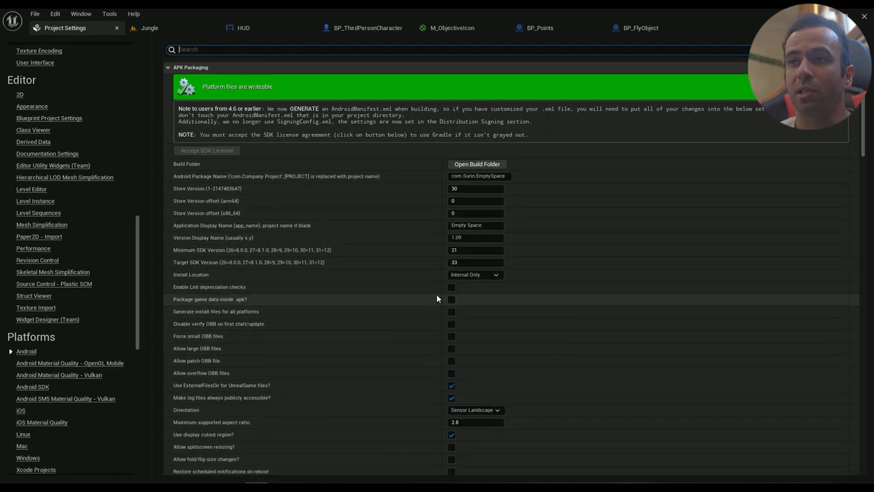
scroll(down, 3)
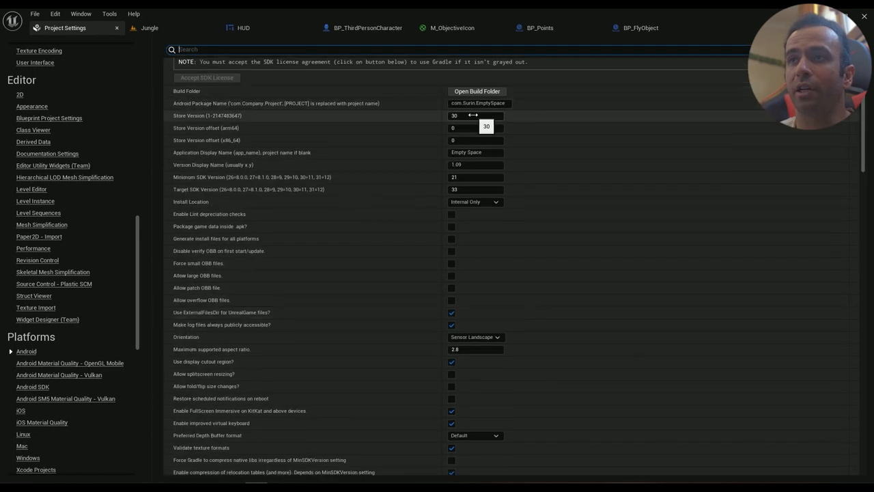
scroll(down, 3)
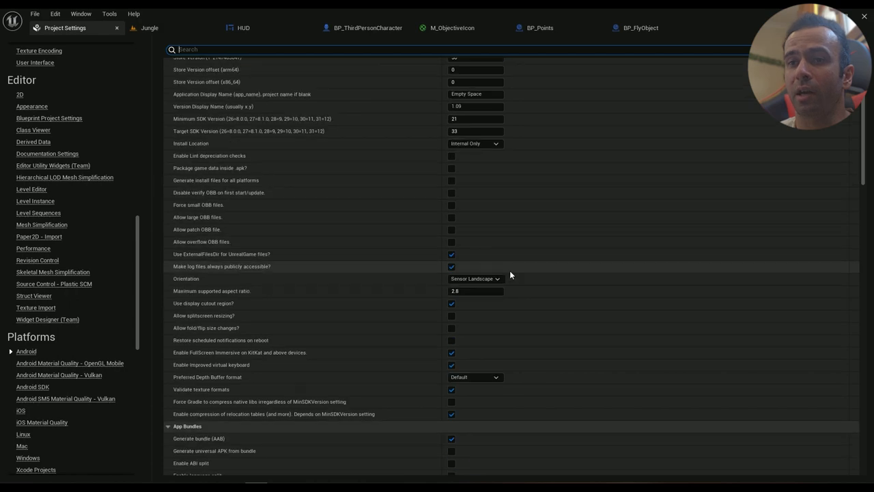
scroll(down, 3)
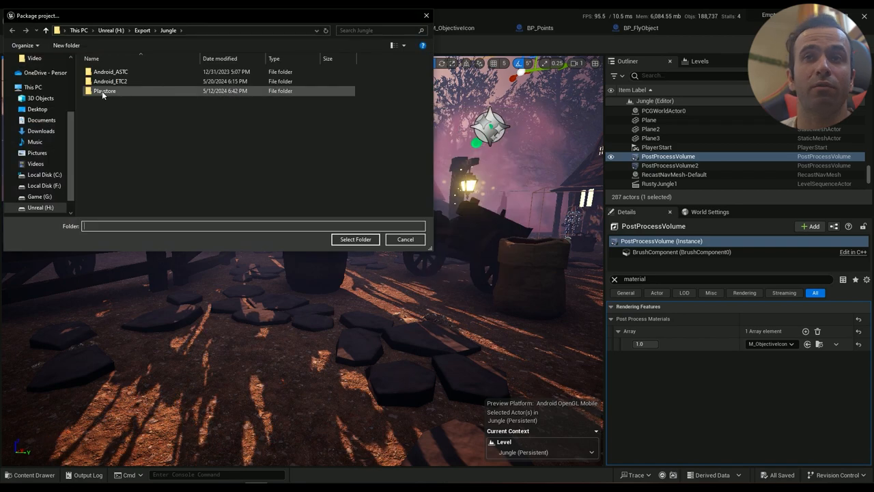
Delete the old Android_ETC2 output and choose the Playstore folder as the package destination
double_click(104, 90)
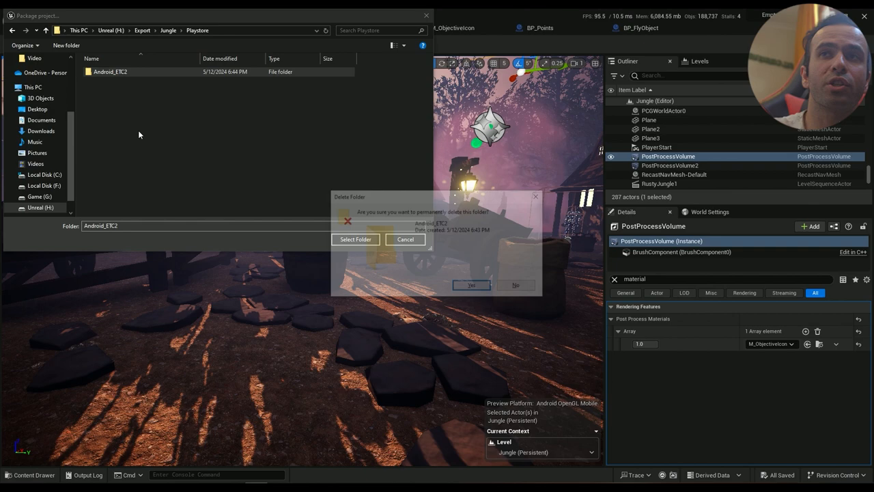
click(473, 285)
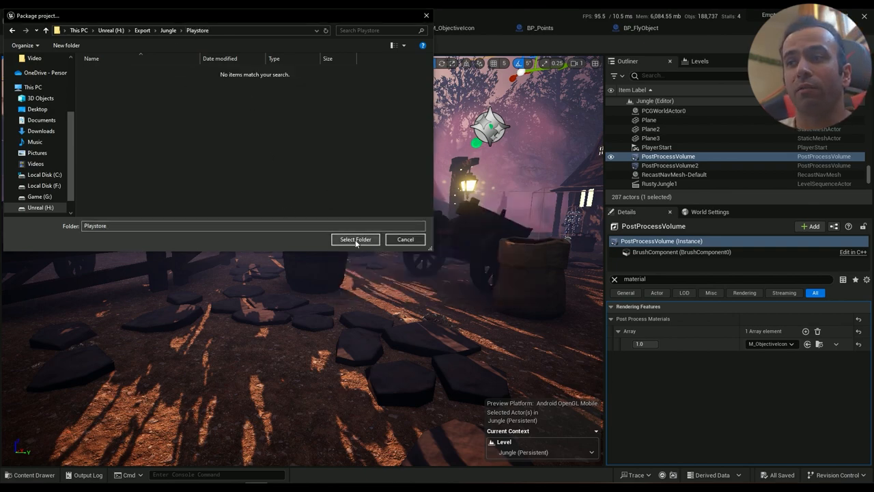
click(355, 239)
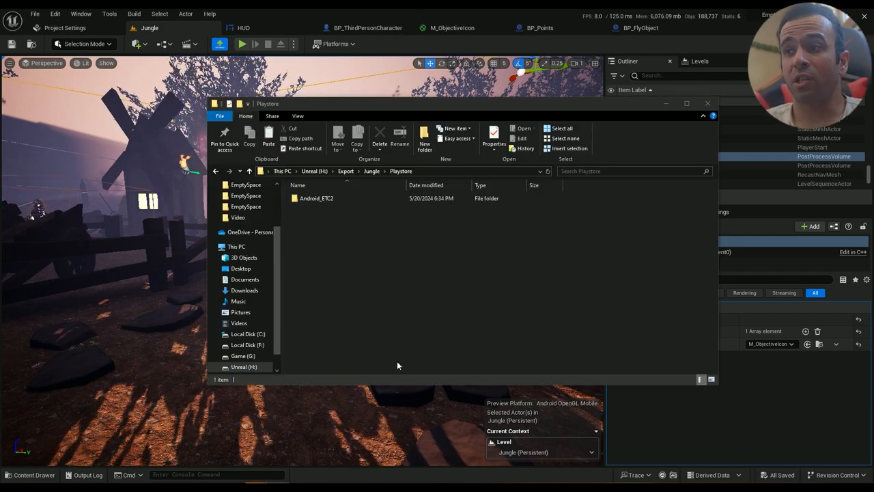
View the new Android_ETC2 folder holding the APK, AAB and OBB files in File Explorer
click(317, 198)
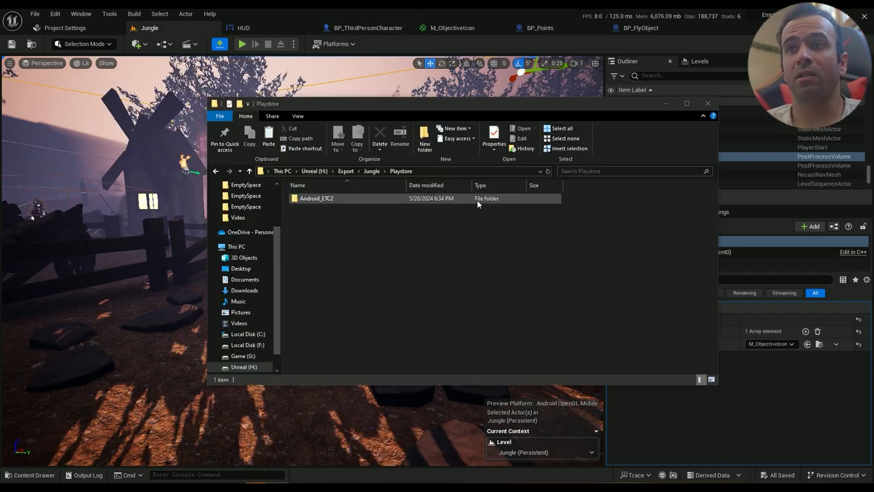
double_click(316, 198)
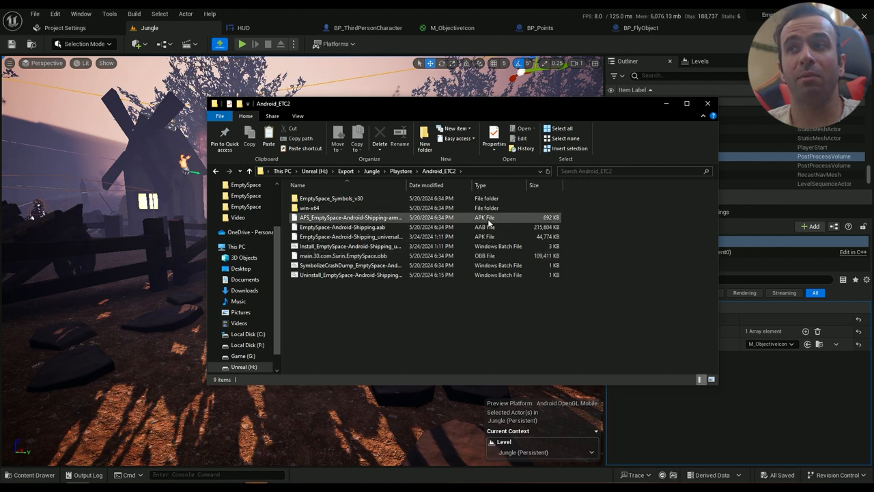
click(349, 226)
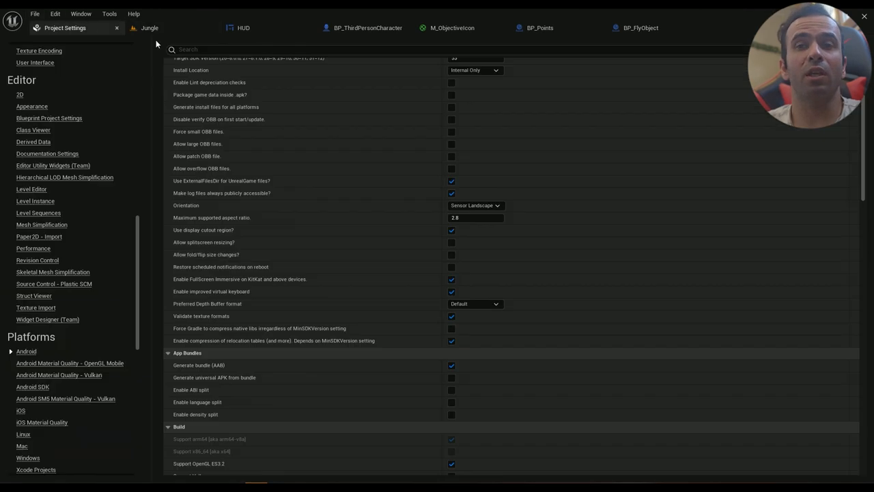
Show the Project > Packaging settings with the Android_ETC2 Explorer window in front
scroll(down, 3)
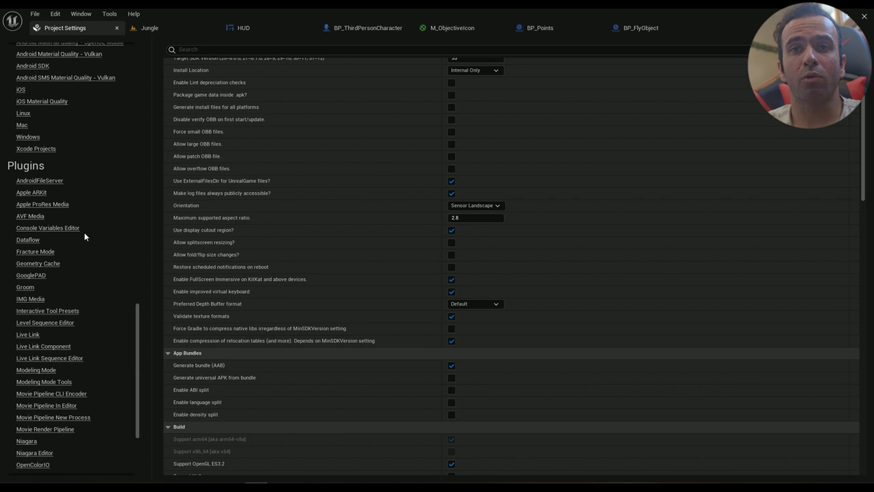
click(30, 274)
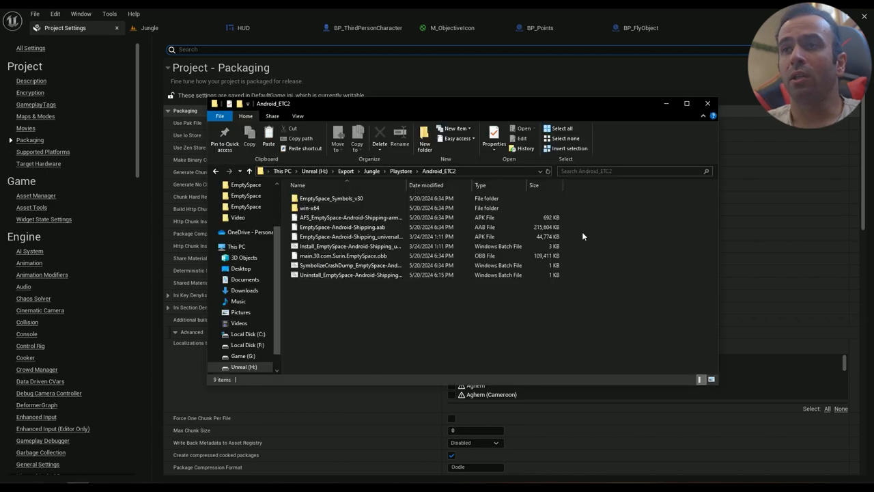
click(348, 227)
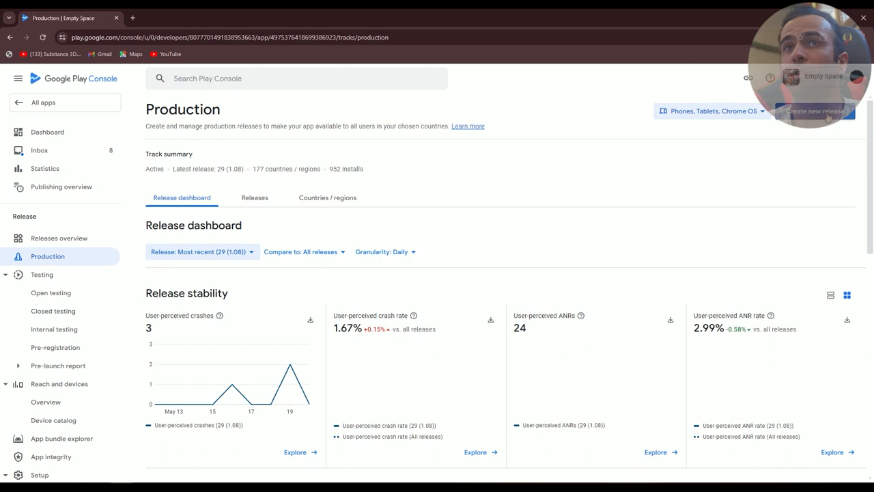
Create a production release with app bundle 30 (1.09) and proceed to its preview
click(812, 111)
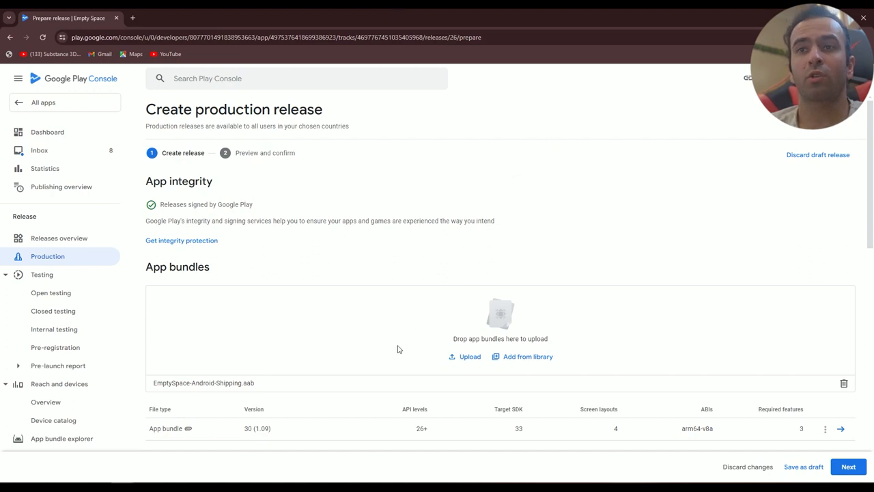
scroll(down, 3)
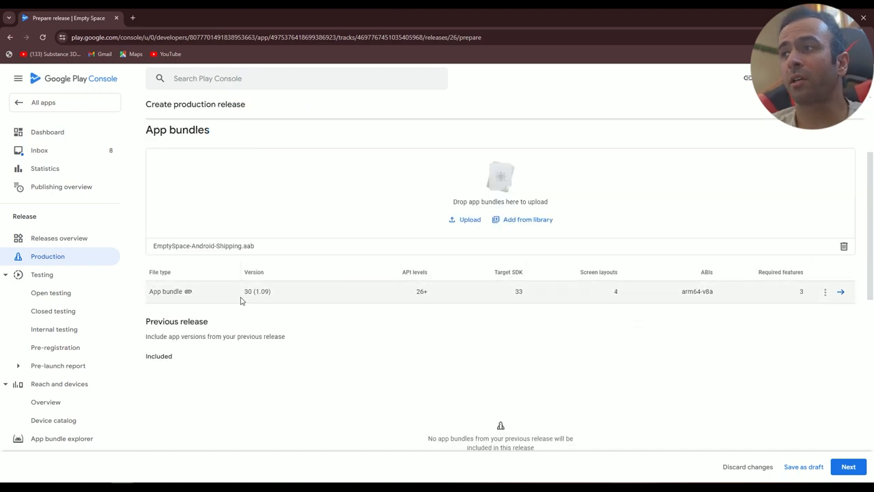
scroll(down, 3)
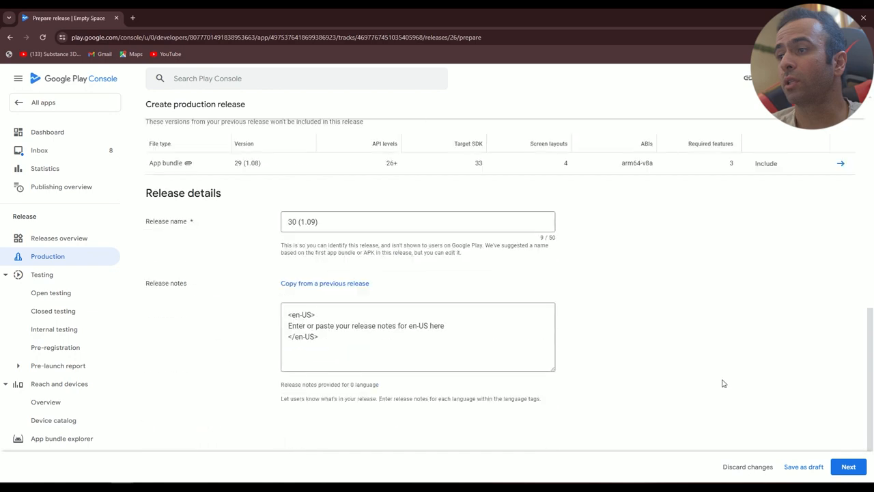
scroll(down, 3)
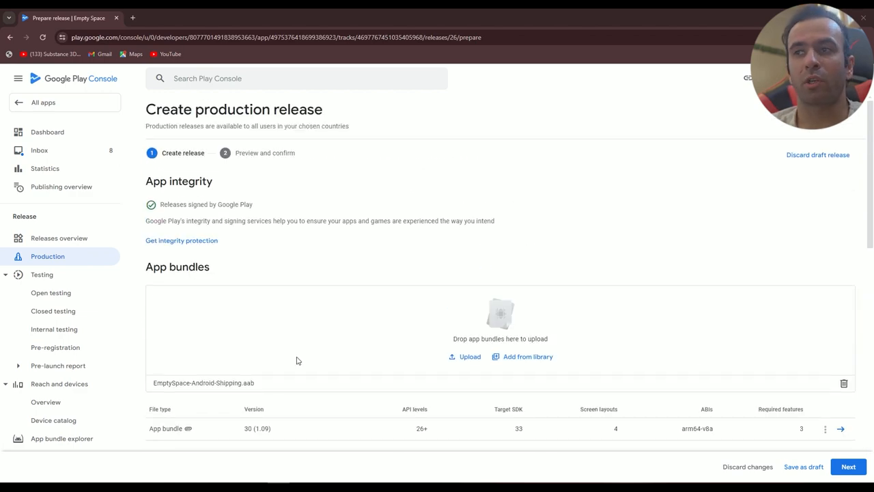
scroll(down, 3)
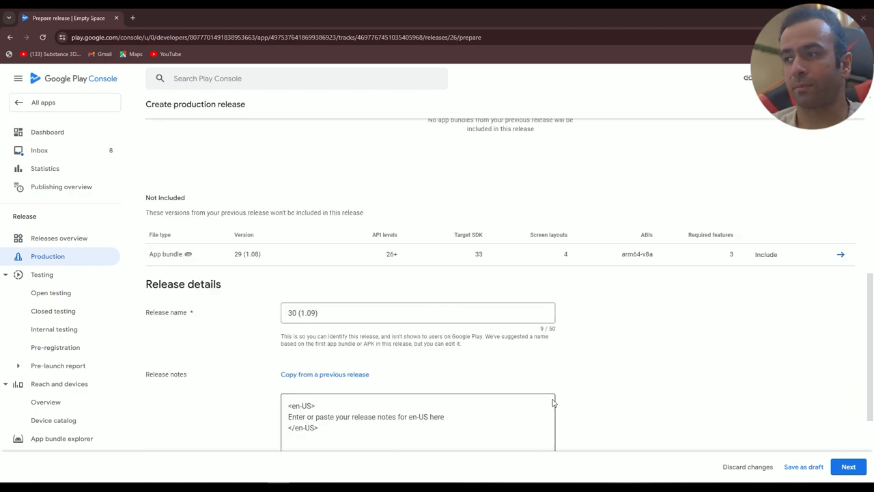
scroll(down, 3)
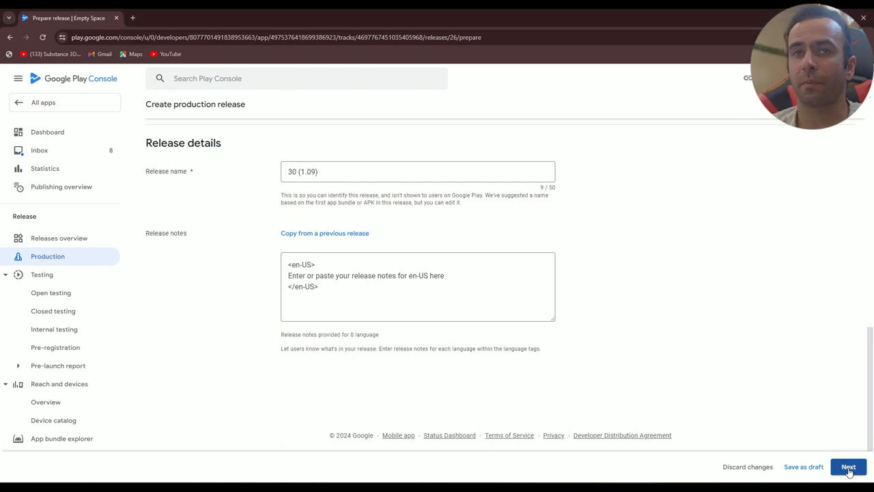
click(849, 468)
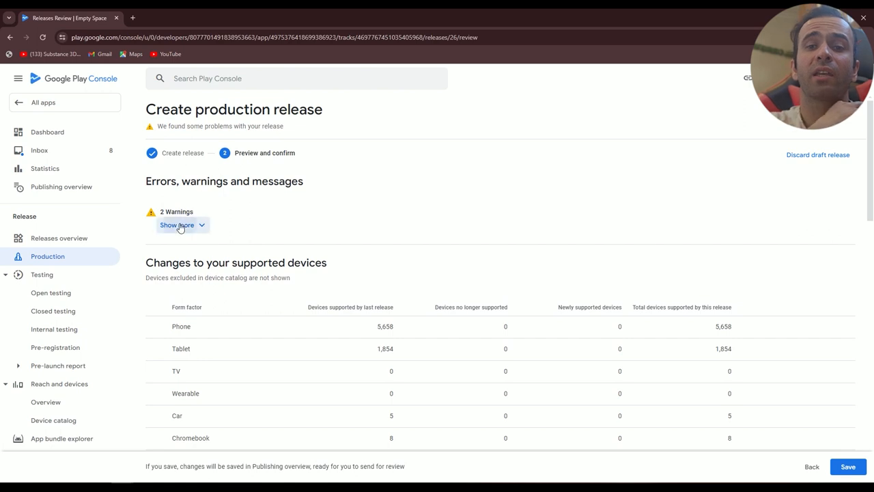
click(176, 224)
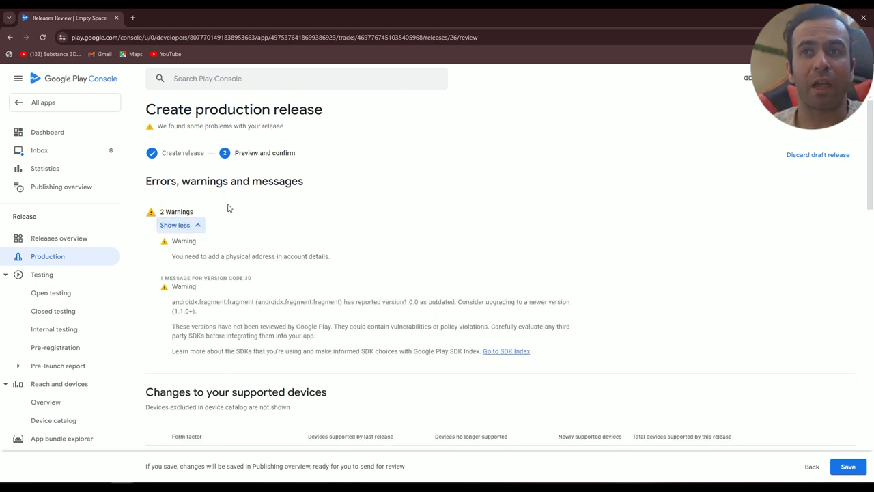
mouse_move(202, 269)
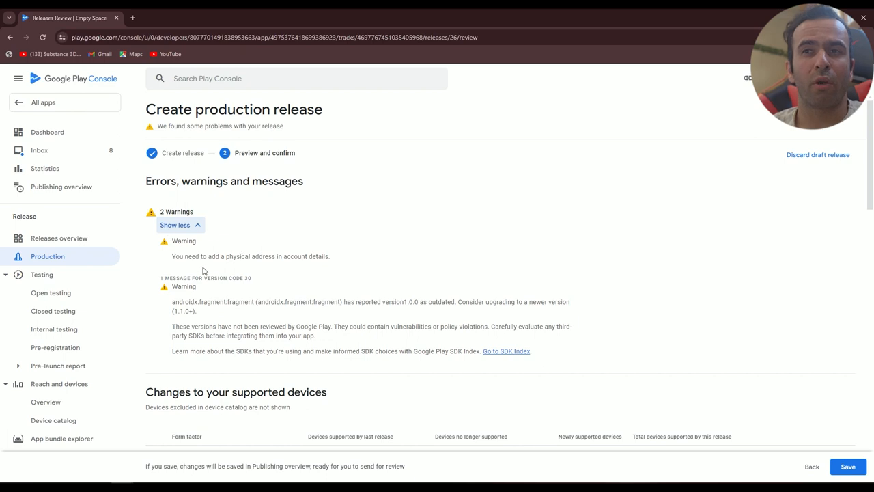
click(175, 224)
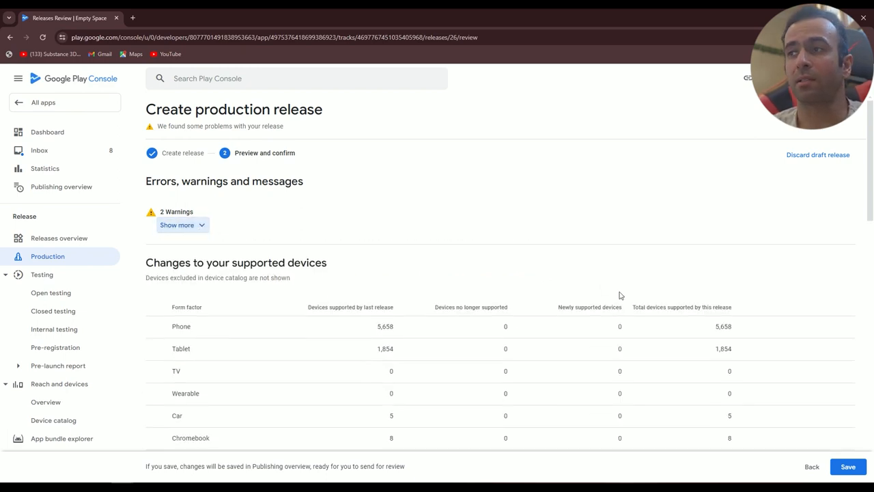
scroll(down, 3)
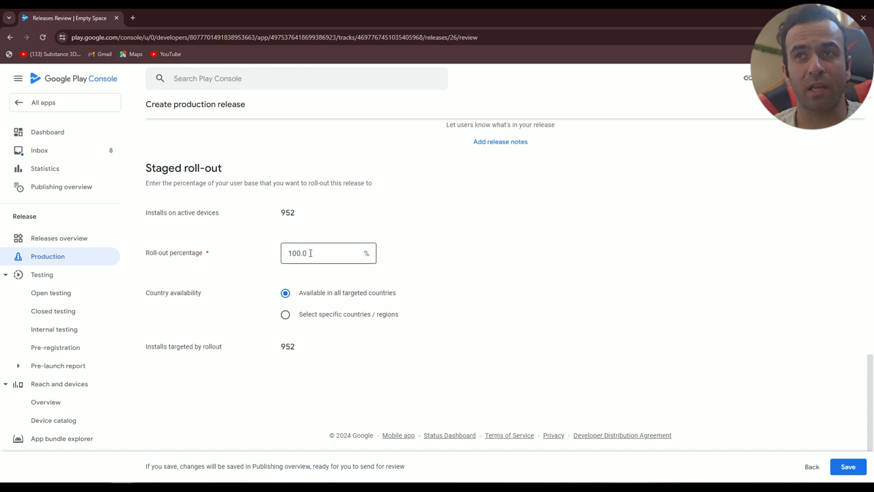
mouse_move(275, 290)
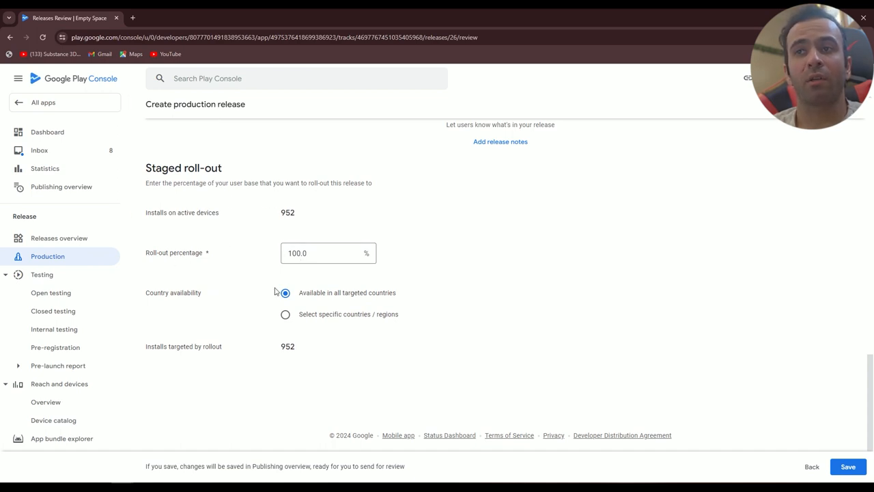
mouse_move(383, 298)
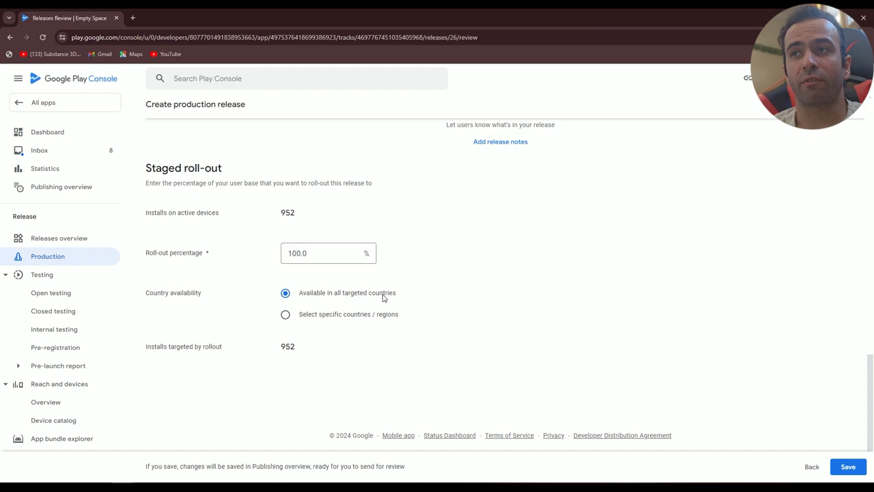
scroll(down, 3)
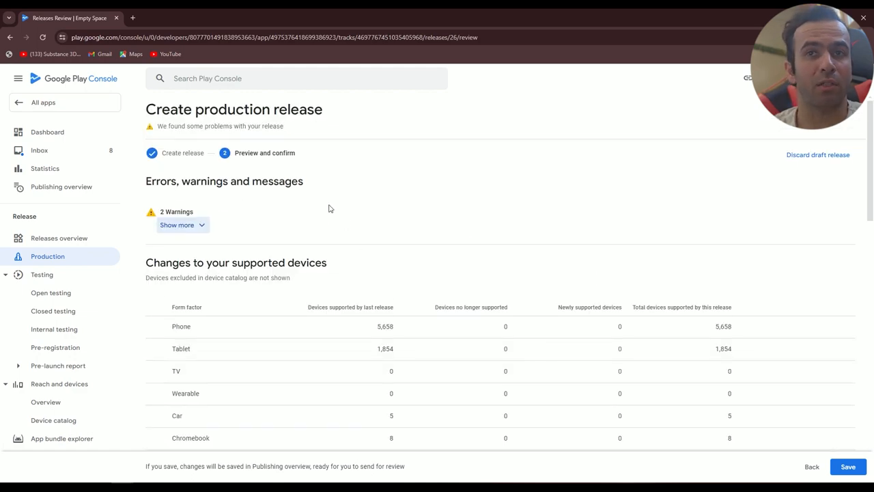
mouse_move(12, 238)
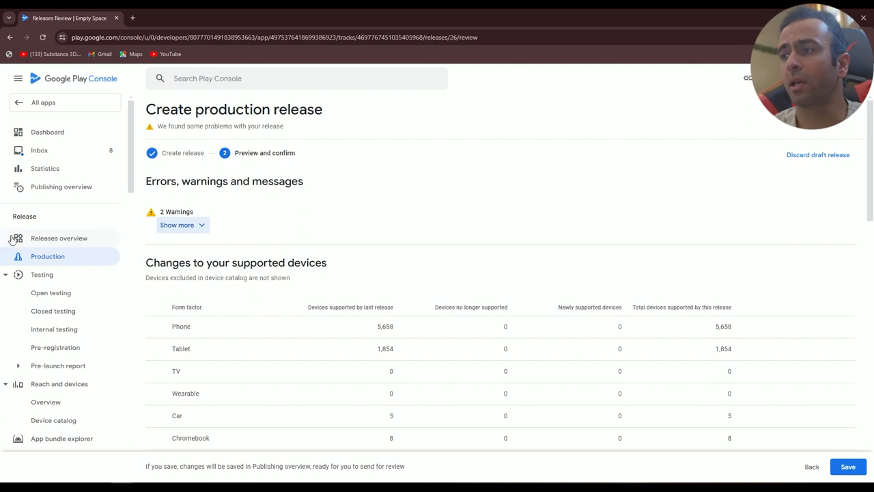
click(853, 466)
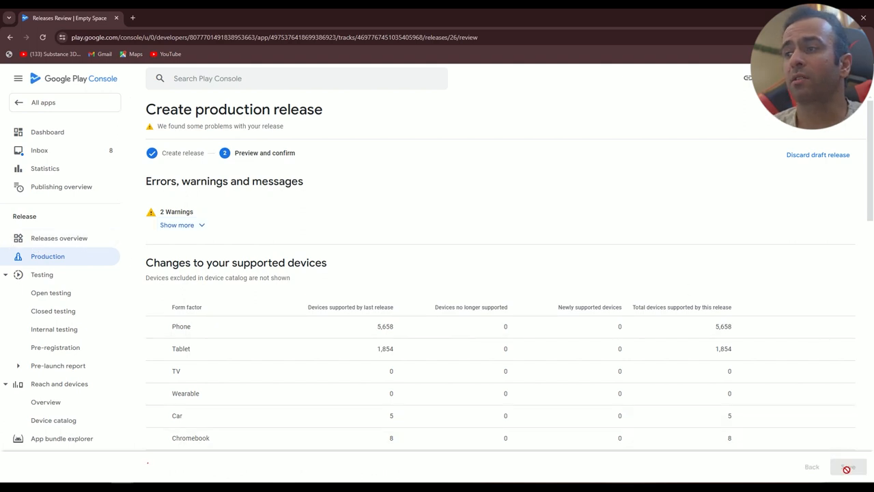
Save release 30 (1.09) and send the one production change to Google for review
click(849, 468)
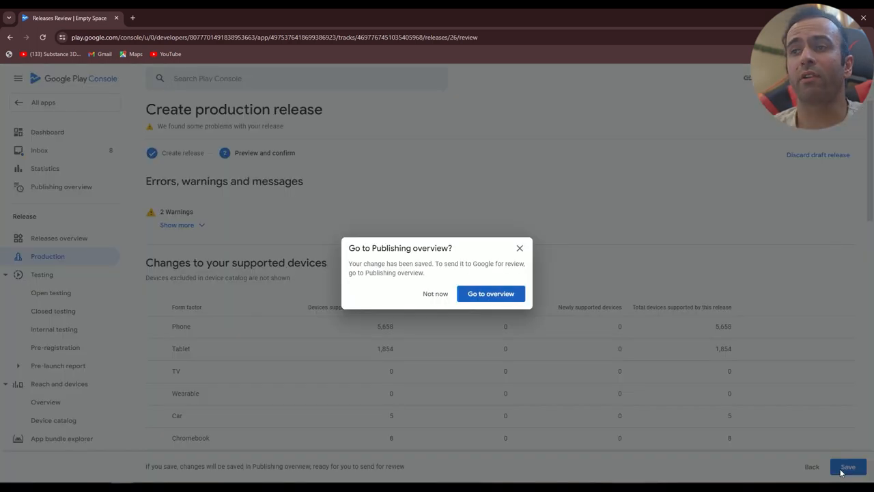
click(490, 293)
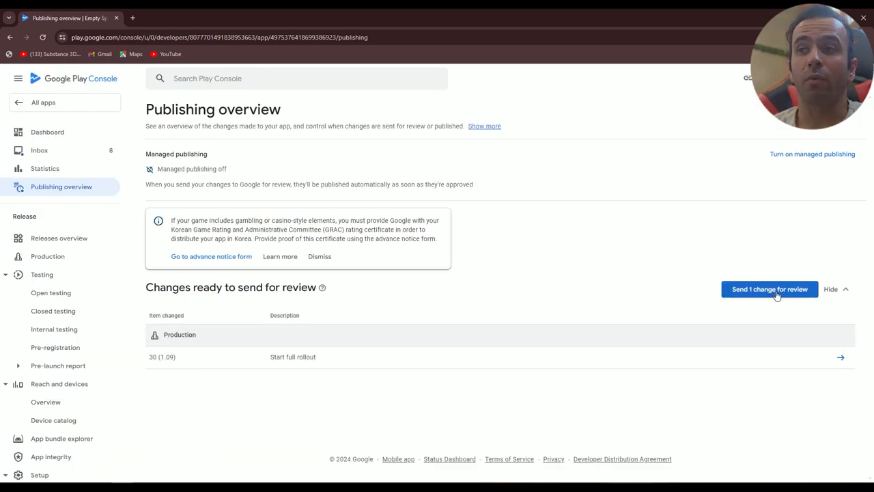
click(769, 290)
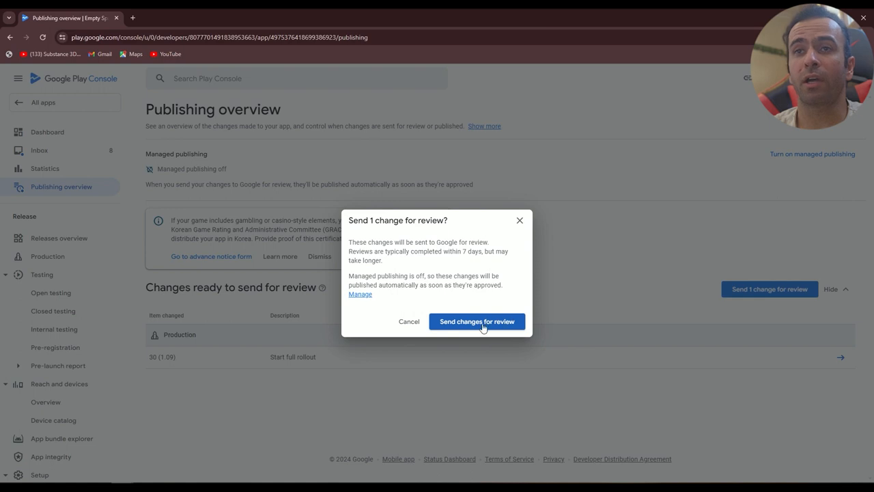
click(476, 321)
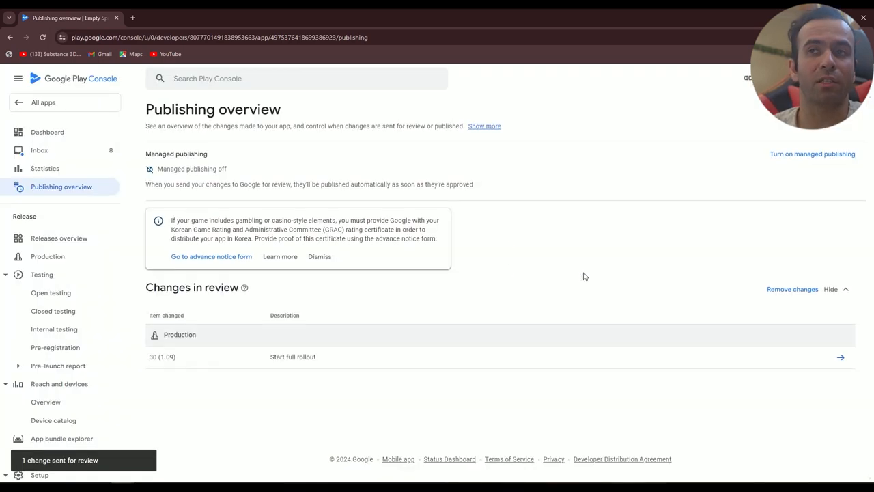